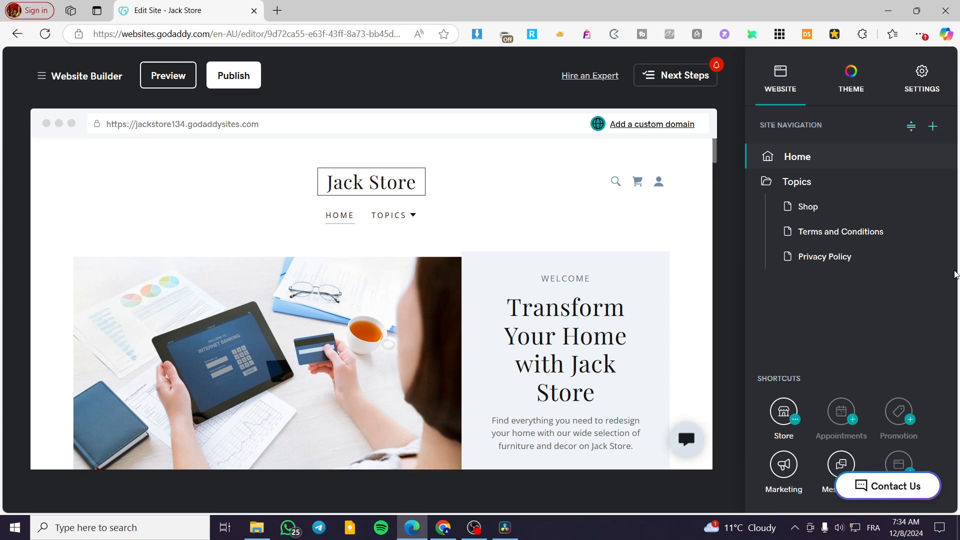
mouse_move(945, 276)
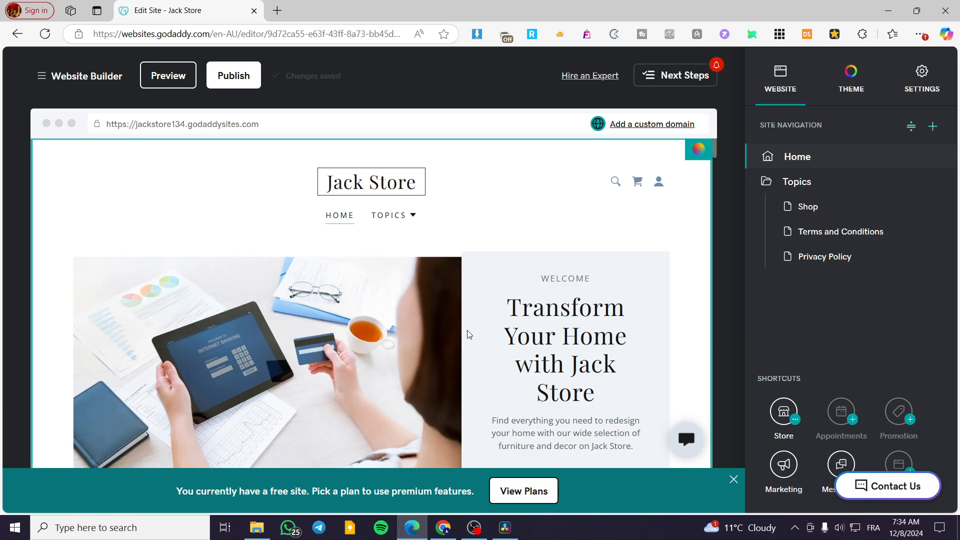
mouse_move(113, 107)
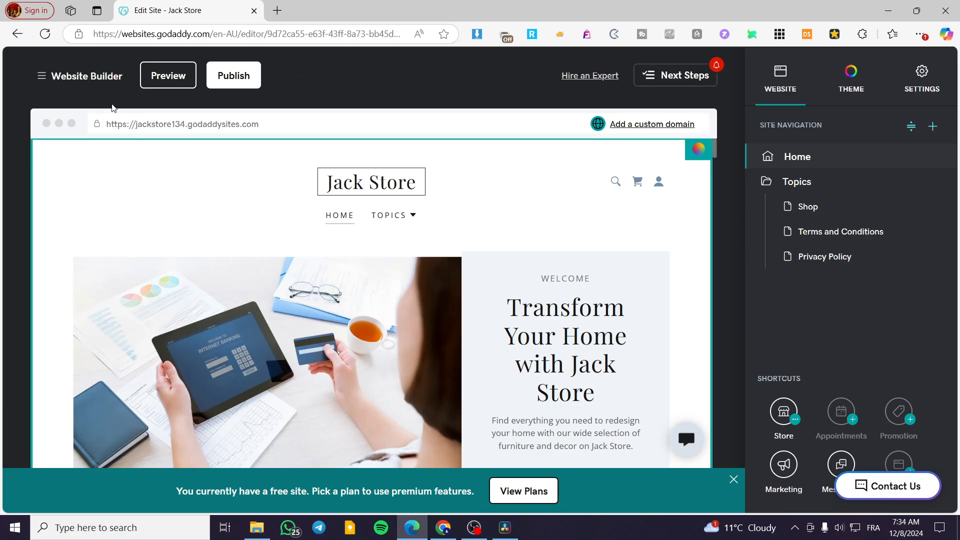
mouse_move(261, 127)
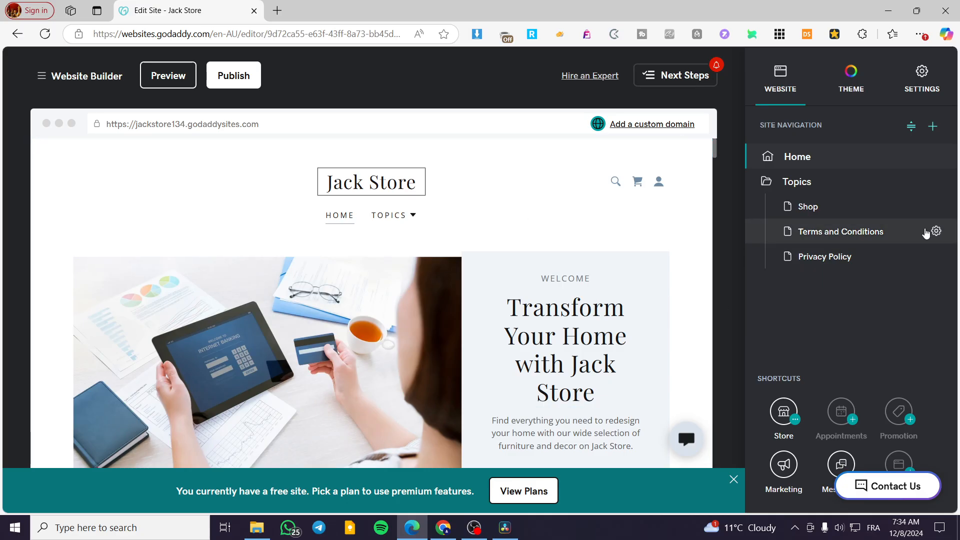
Look over the Jack Store home page sections in the editor before previewing.
click(733, 479)
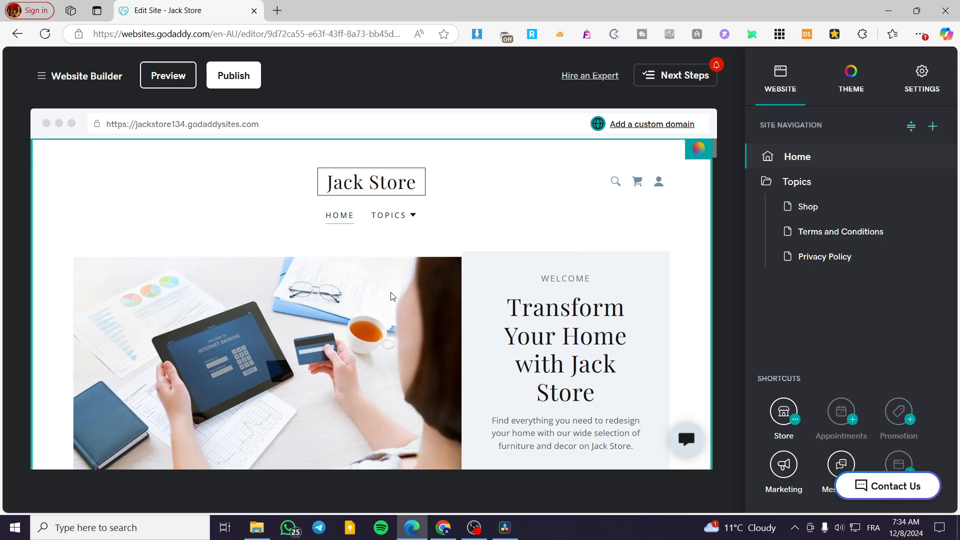
mouse_move(386, 299)
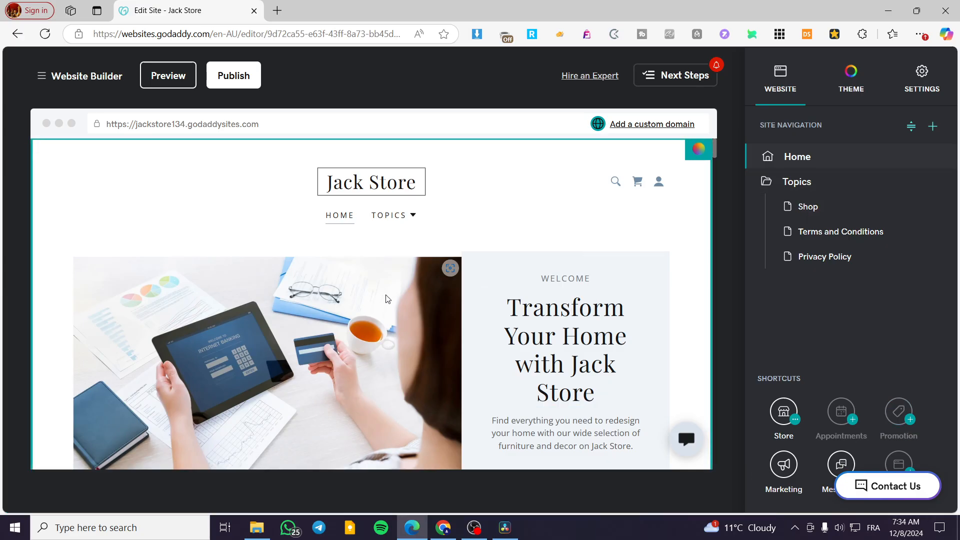
mouse_move(530, 238)
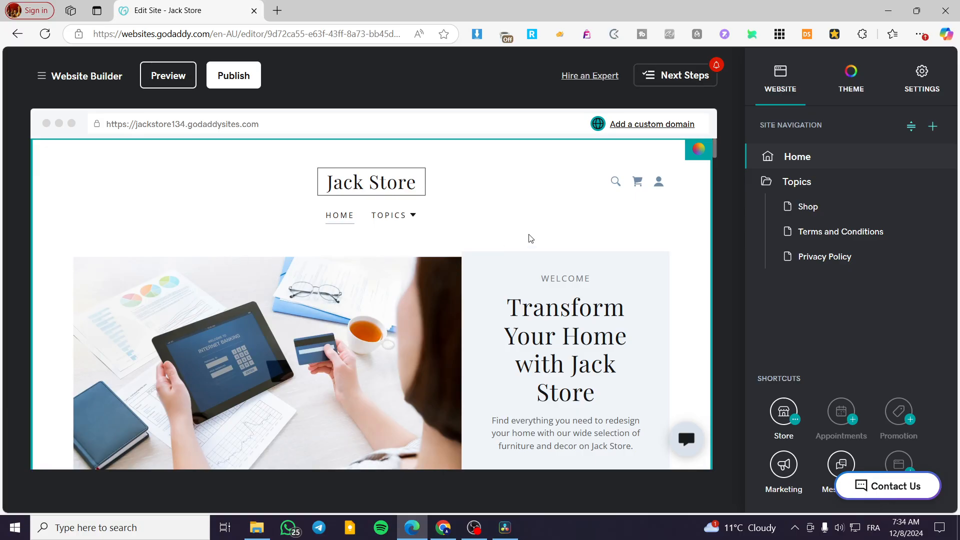
mouse_move(233, 257)
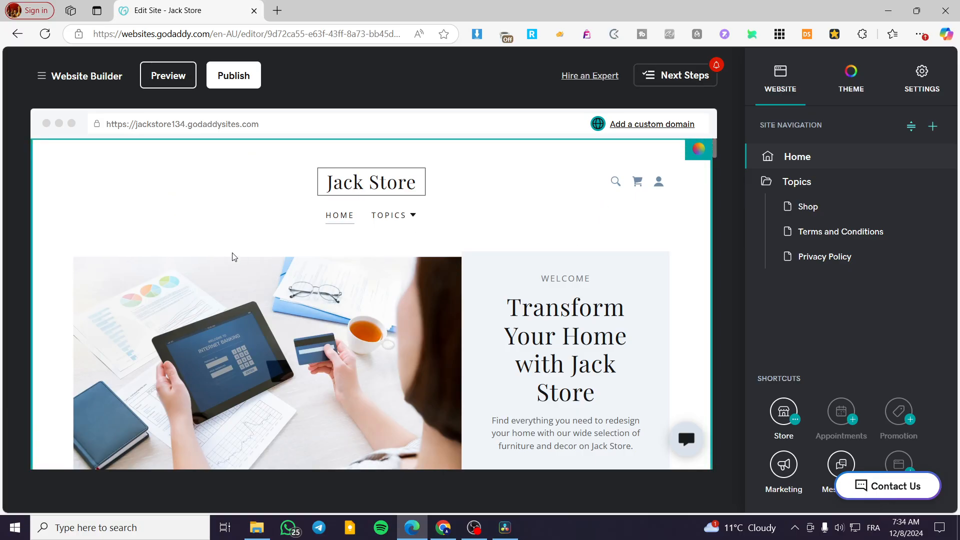
mouse_move(593, 266)
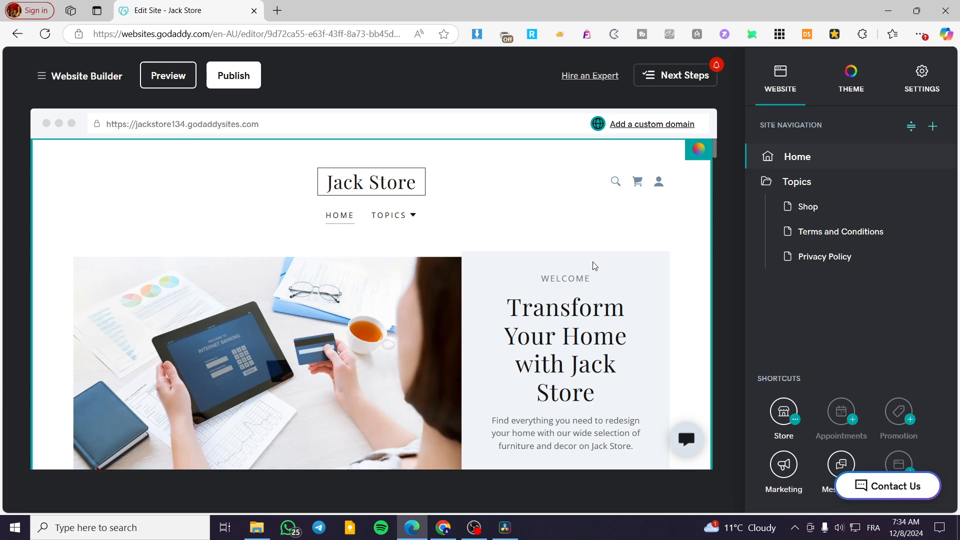
mouse_move(293, 293)
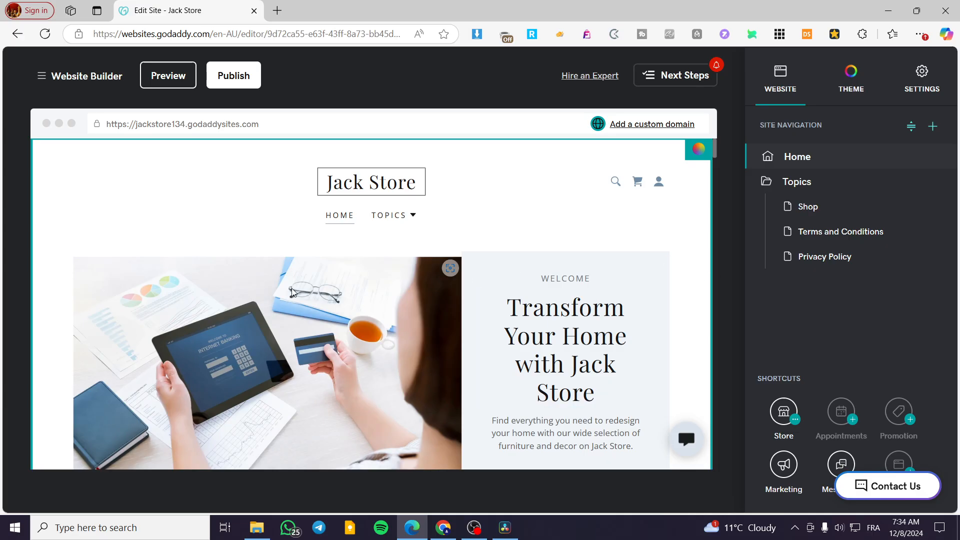
mouse_move(244, 186)
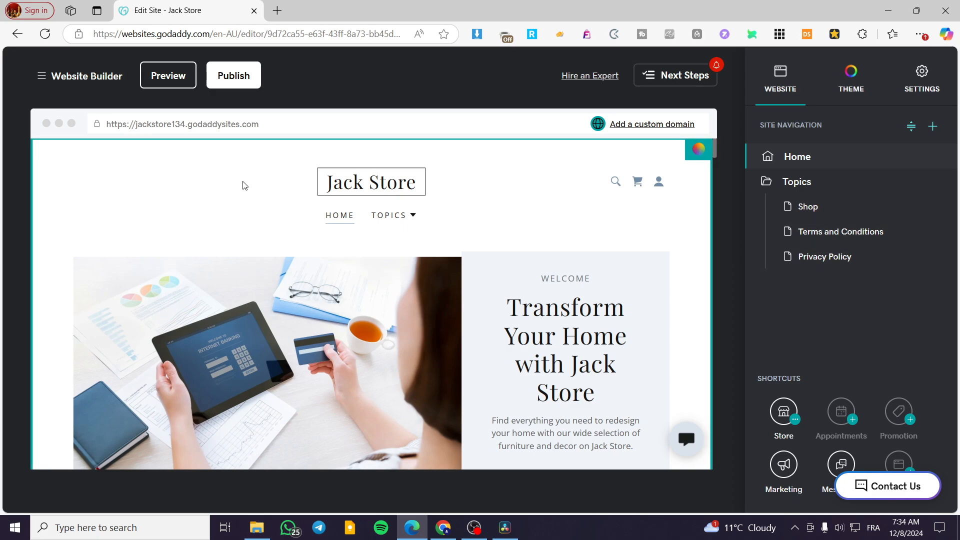
mouse_move(893, 212)
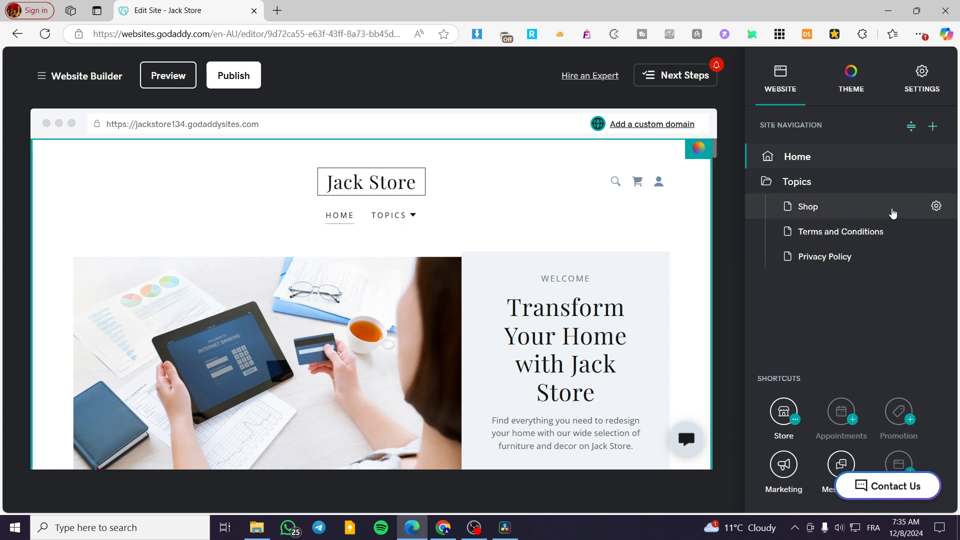
scroll(down, 3)
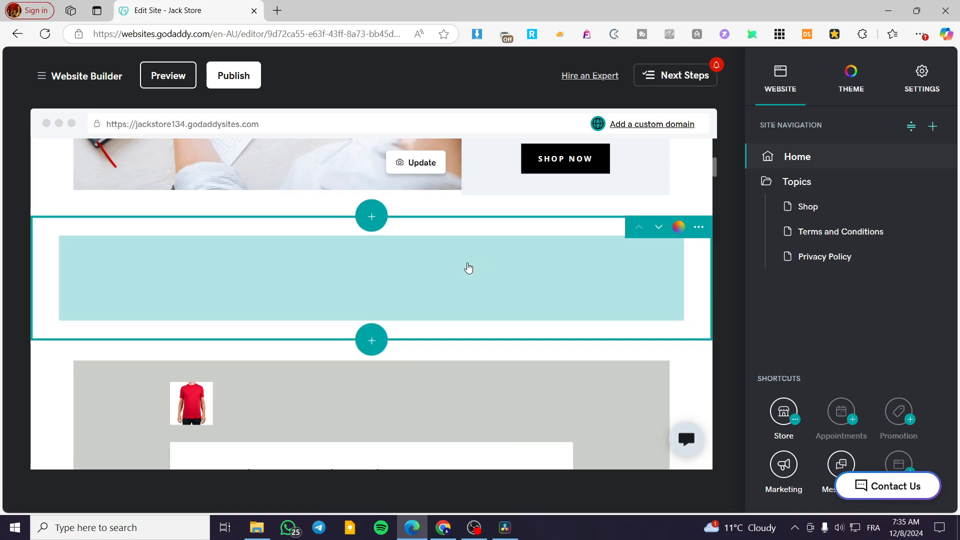
scroll(up, 3)
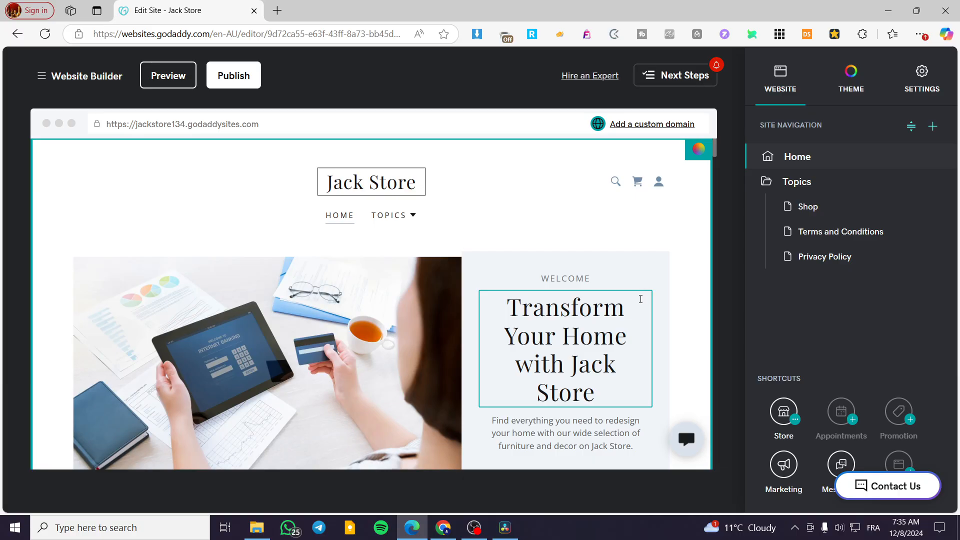
mouse_move(631, 304)
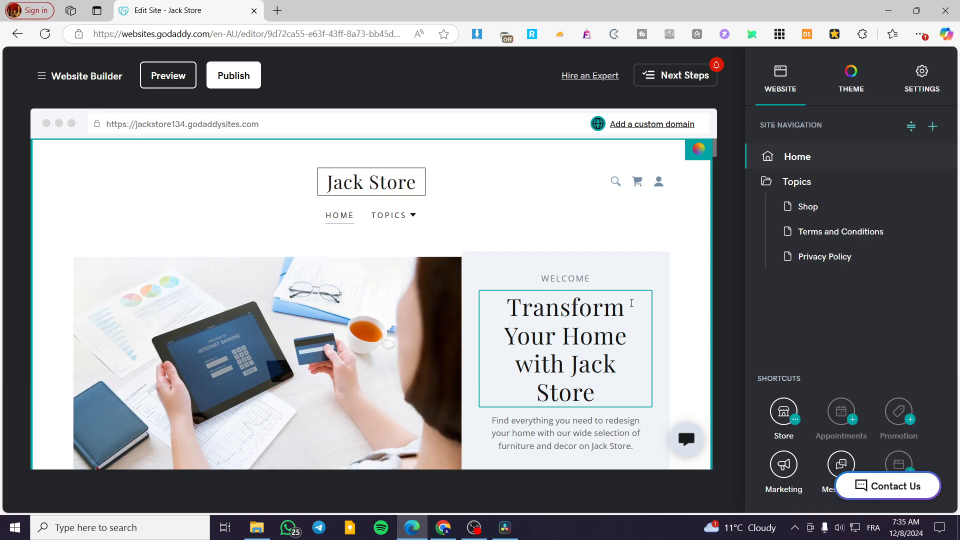
click(301, 250)
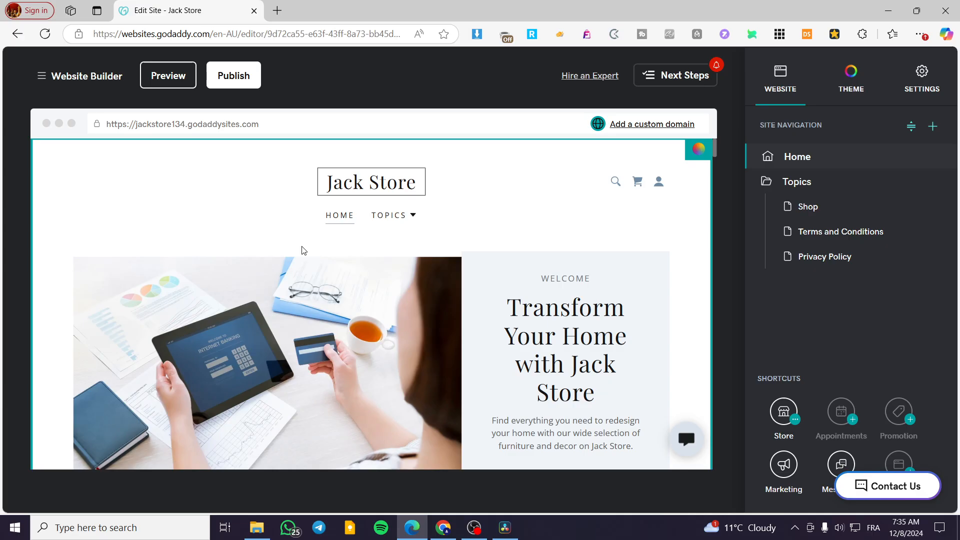
mouse_move(460, 354)
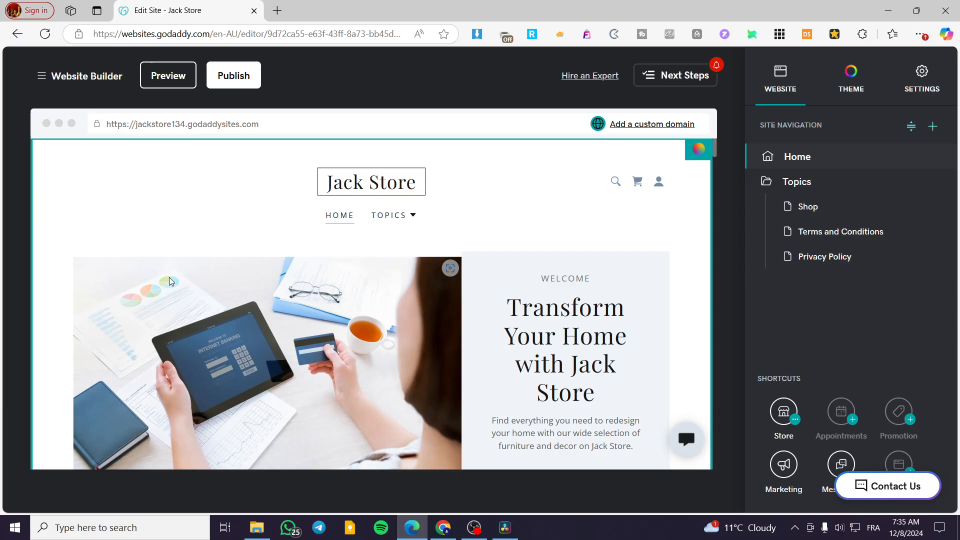
mouse_move(302, 96)
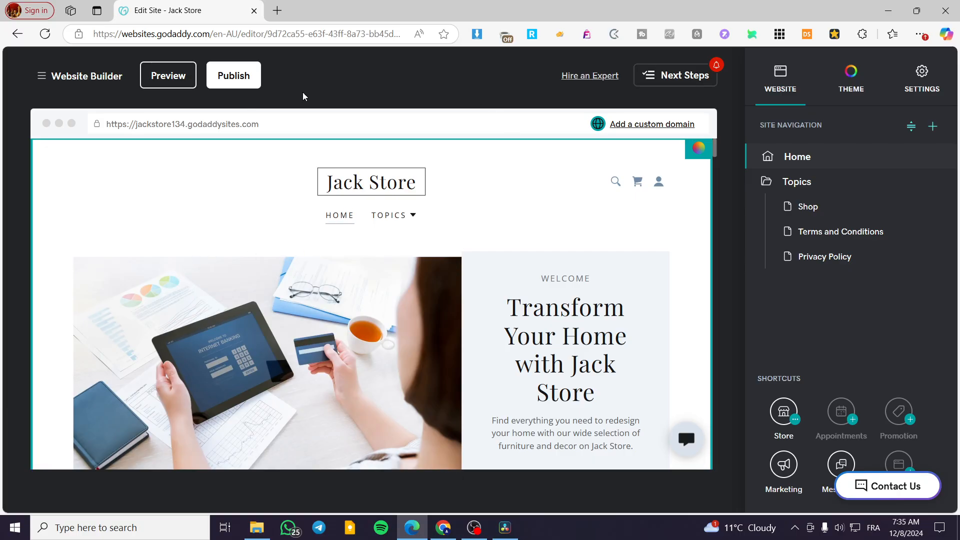
mouse_move(253, 331)
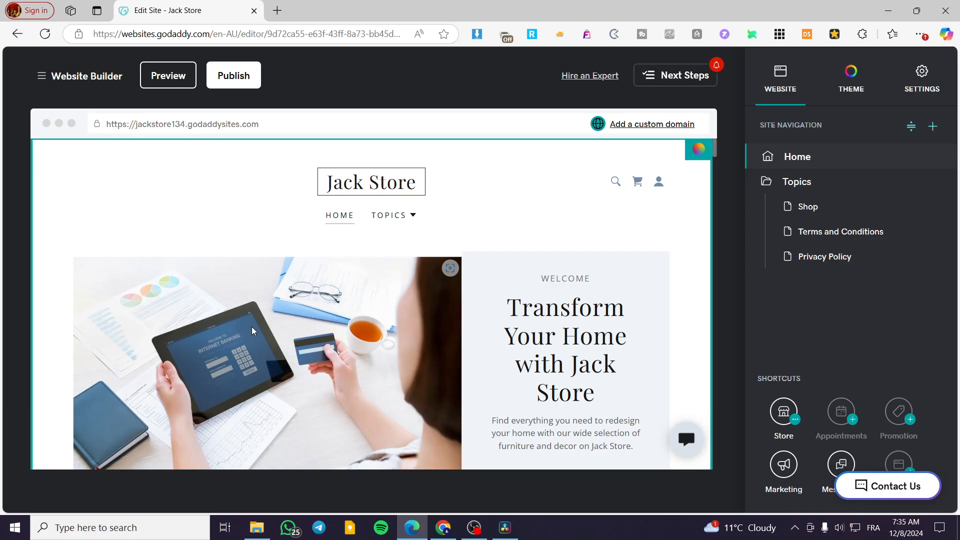
mouse_move(521, 463)
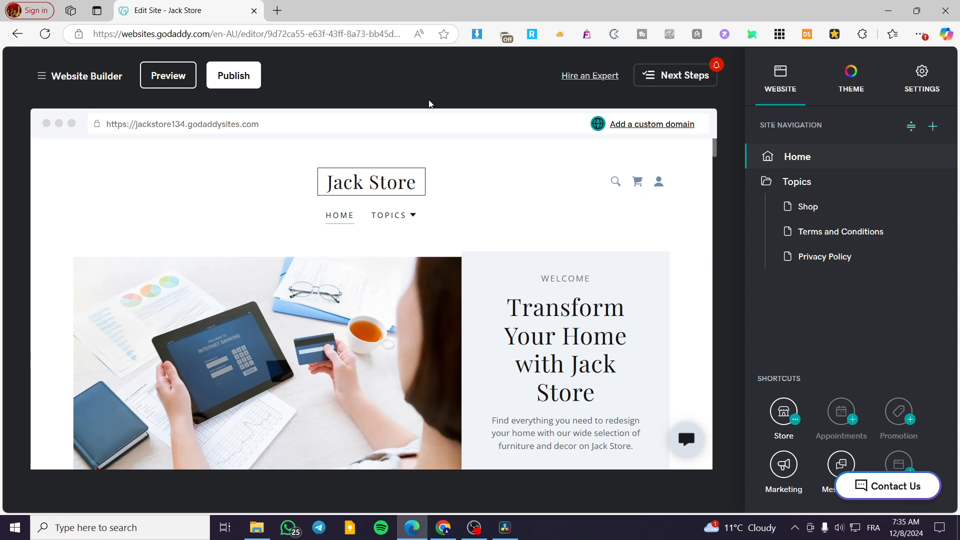
mouse_move(195, 93)
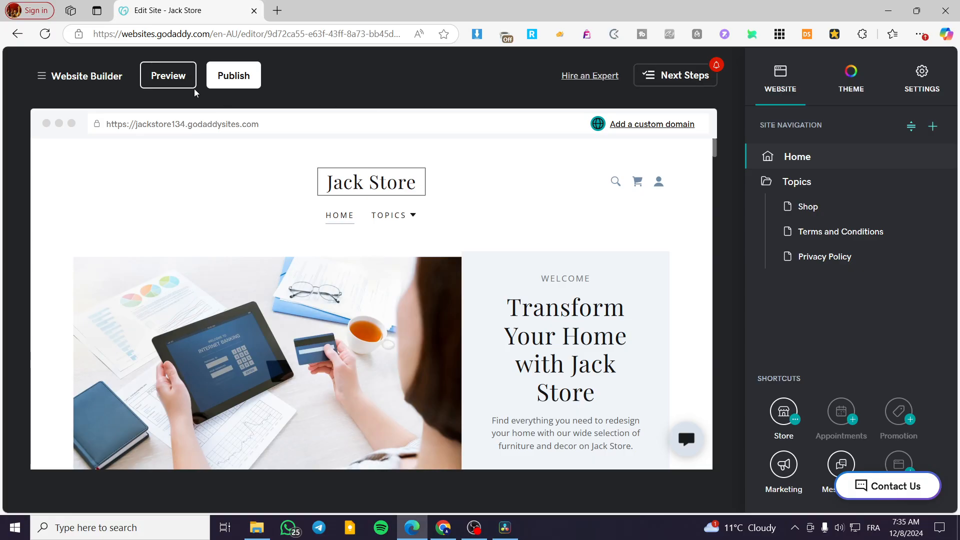
mouse_move(237, 97)
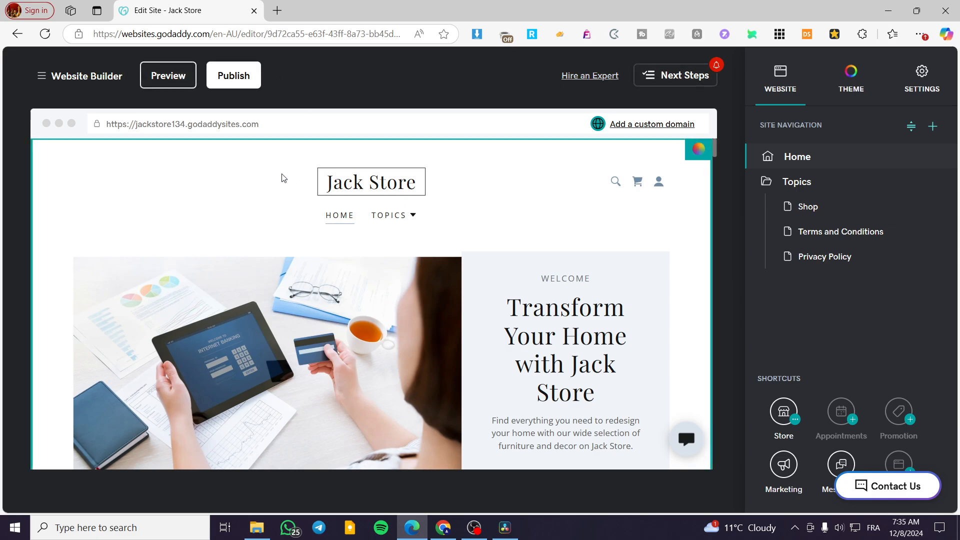
mouse_move(618, 209)
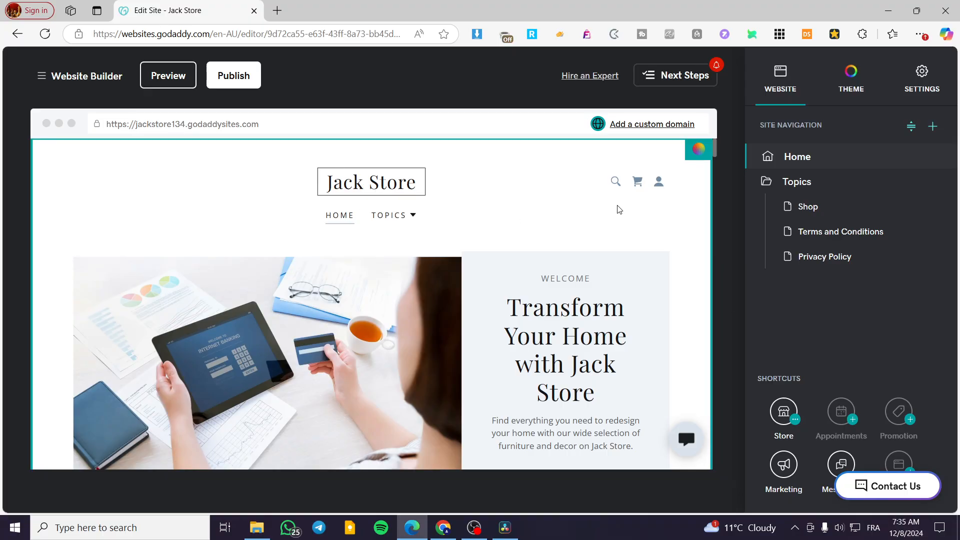
scroll(down, 3)
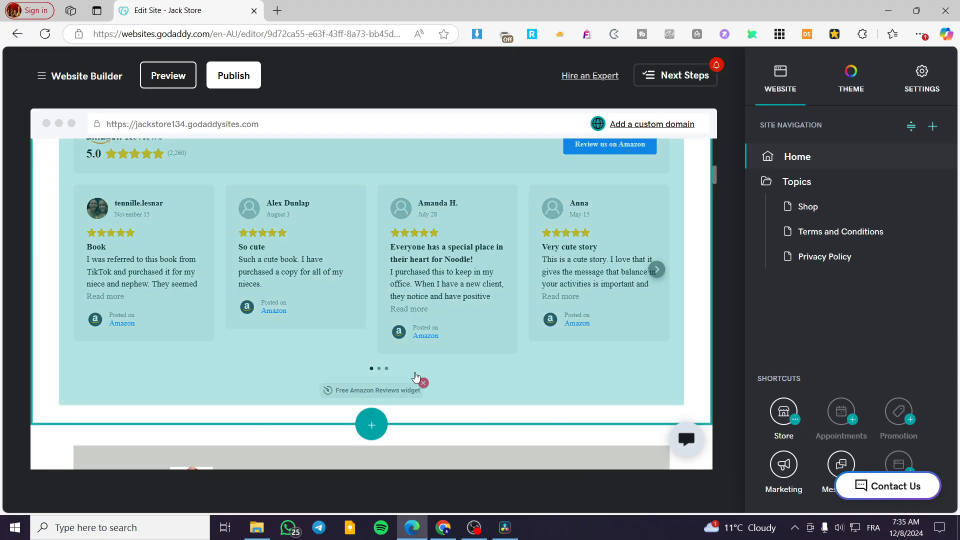
scroll(up, 3)
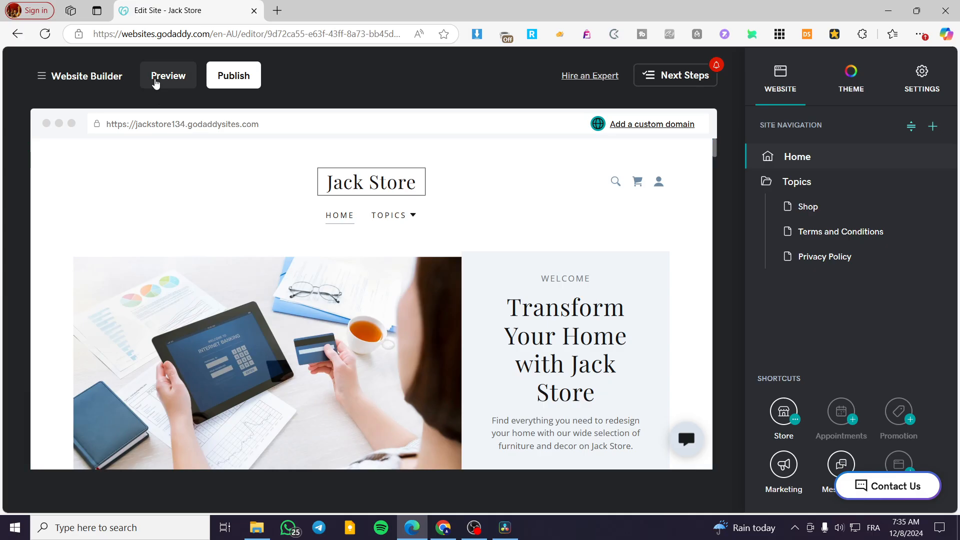
Switch to Preview and scroll the desktop-size Jack Store home page.
click(168, 75)
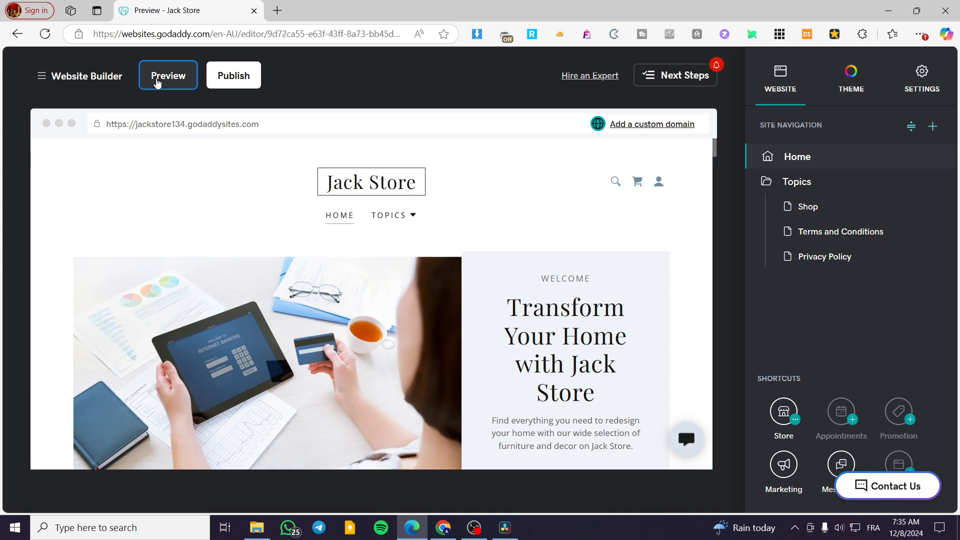
click(167, 75)
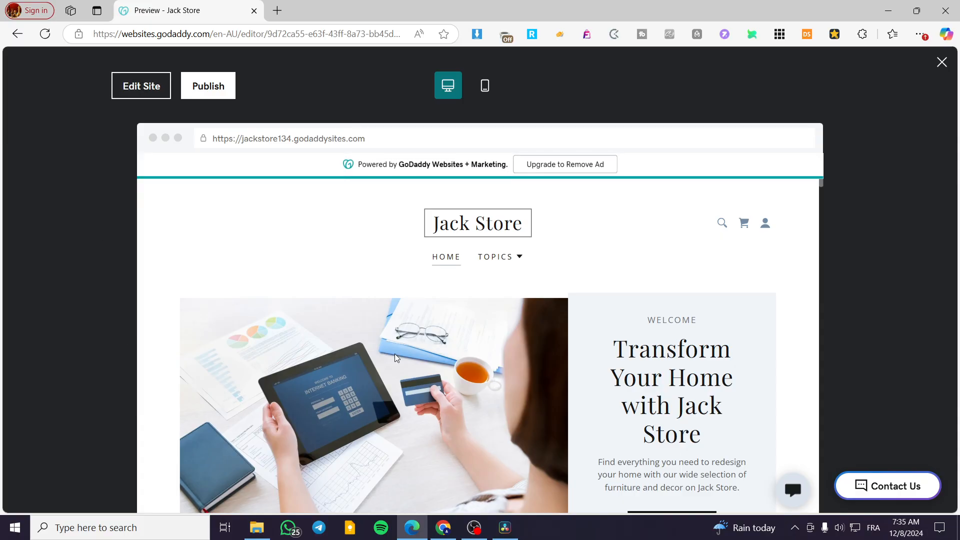
mouse_move(448, 85)
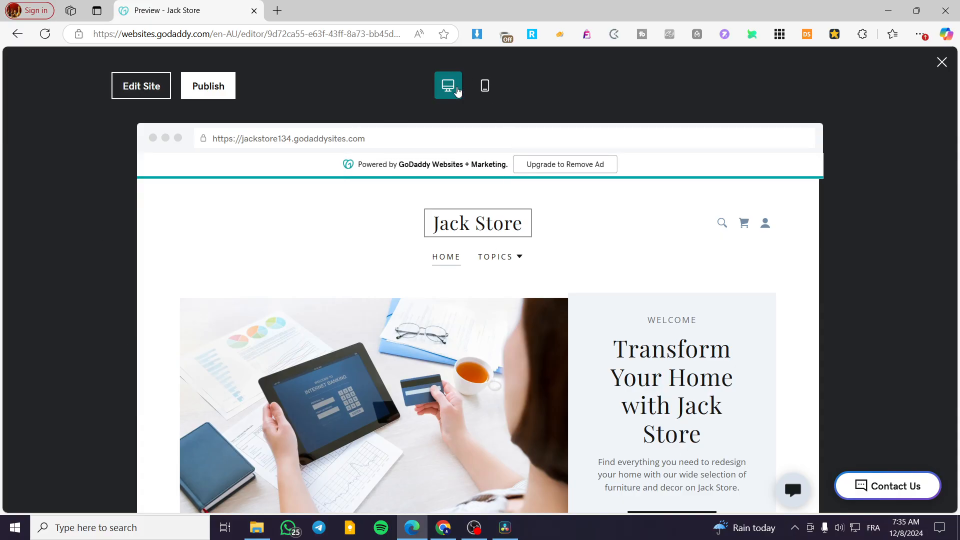
mouse_move(487, 88)
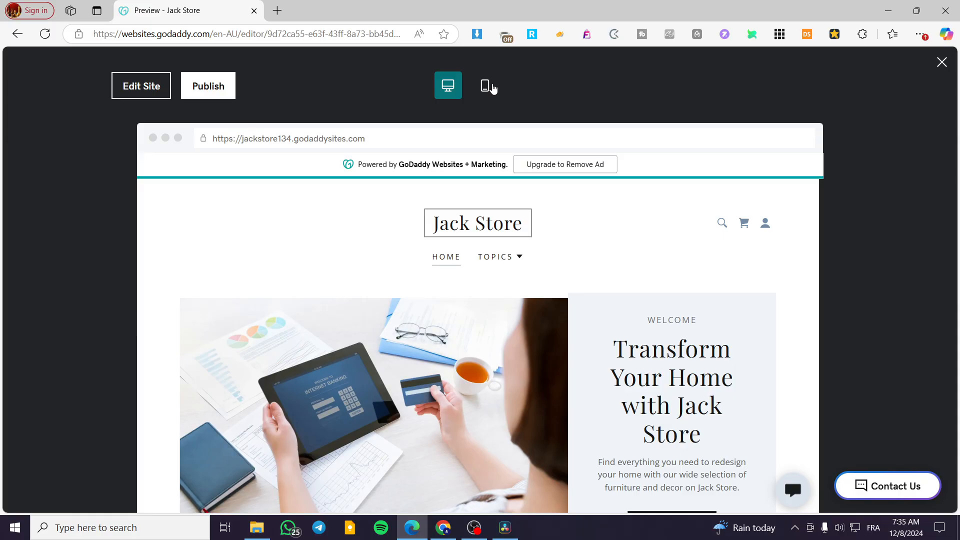
scroll(down, 3)
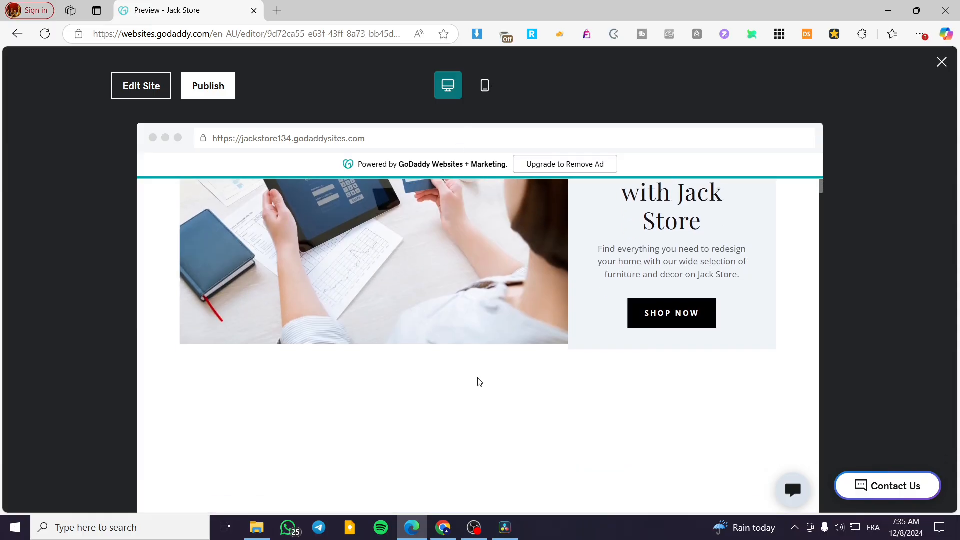
click(484, 85)
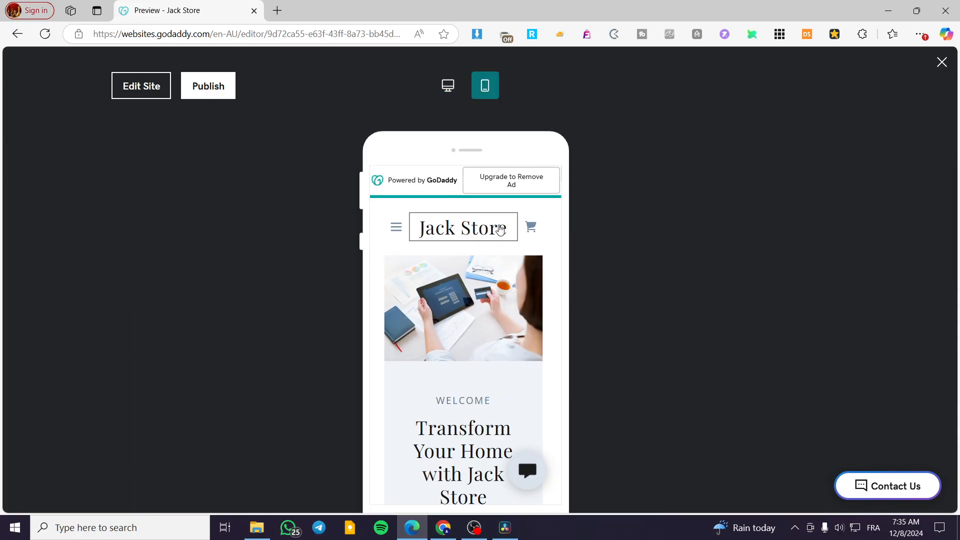
scroll(down, 3)
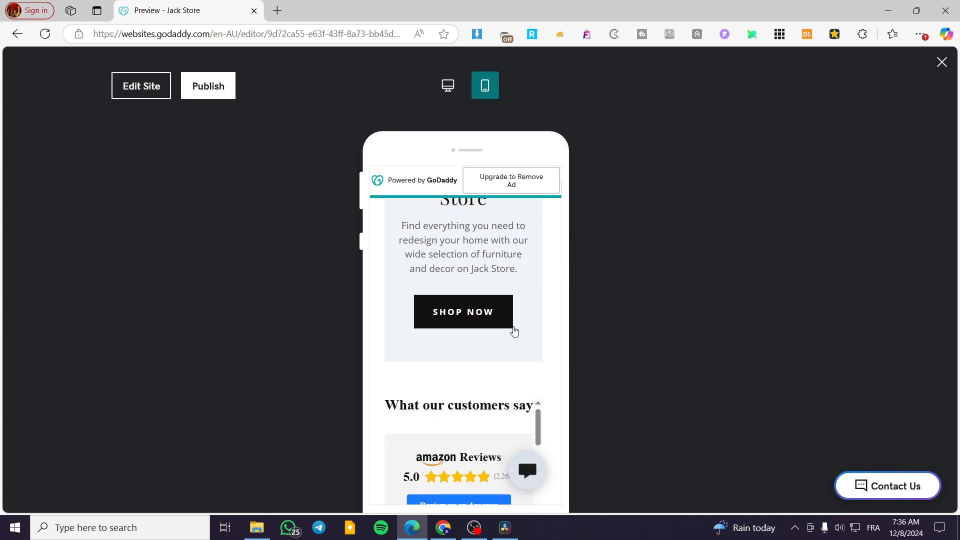
scroll(down, 3)
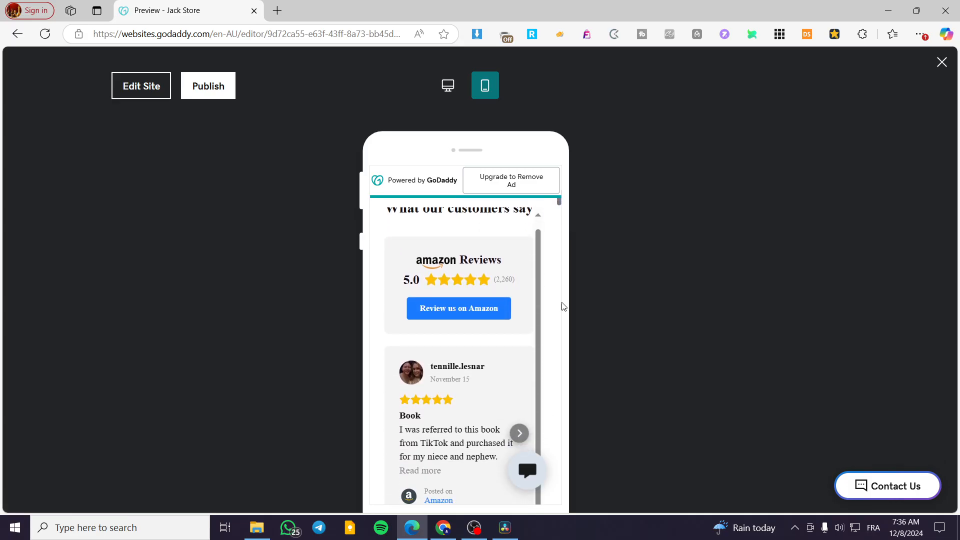
scroll(down, 3)
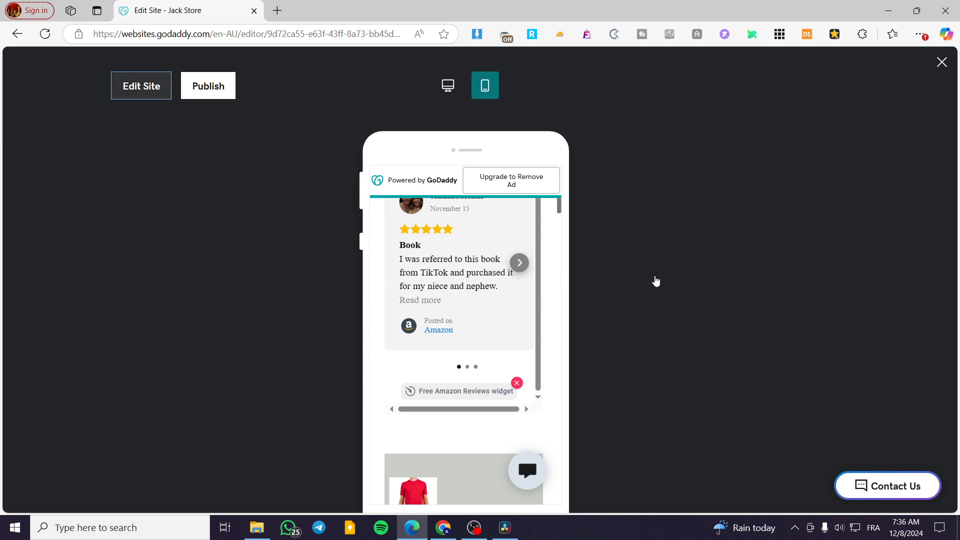
click(141, 85)
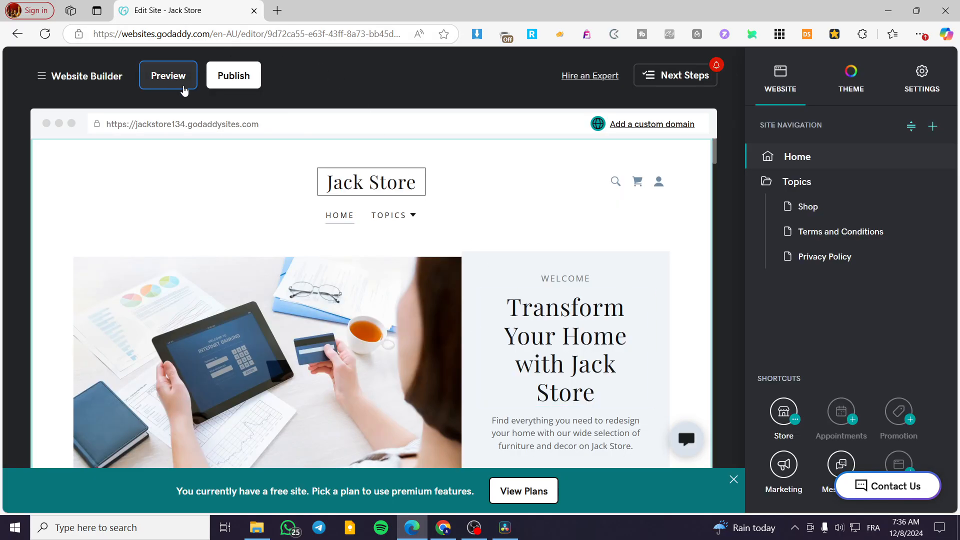
click(168, 75)
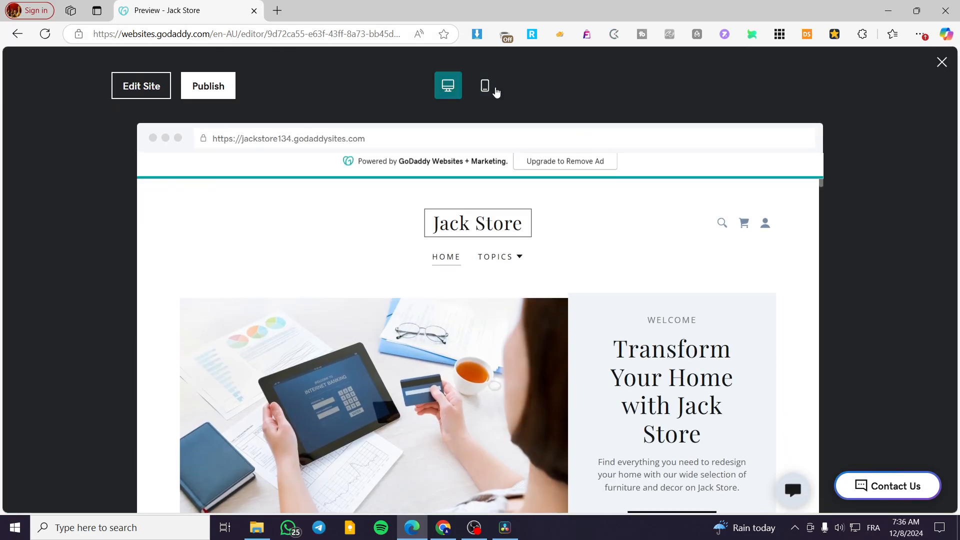
Switch the preview to phone size and scroll the whole page down to the footer.
click(484, 85)
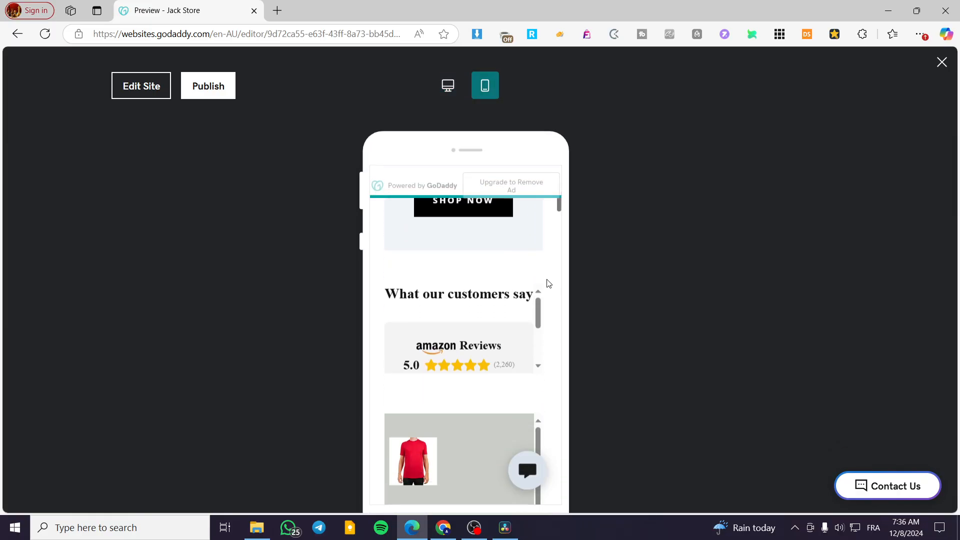
scroll(down, 3)
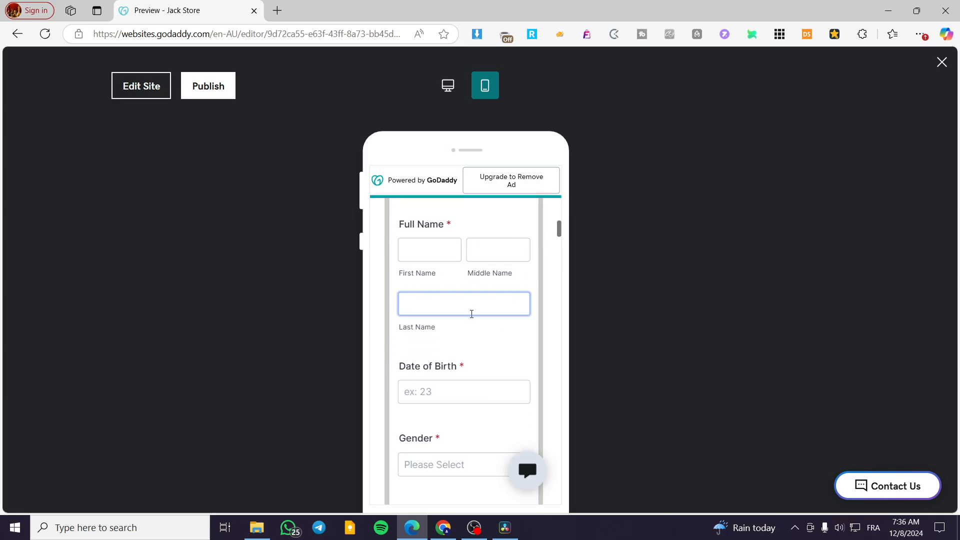
scroll(down, 3)
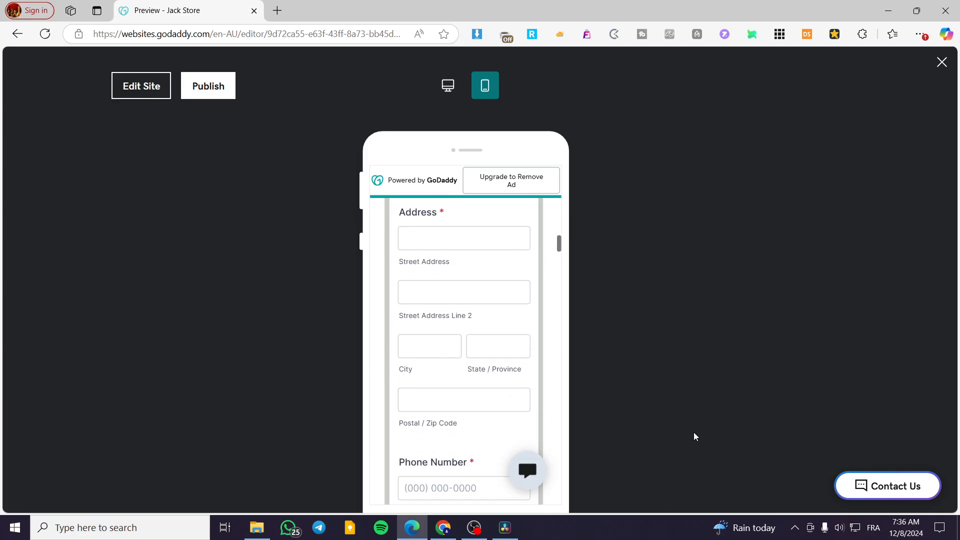
mouse_move(559, 241)
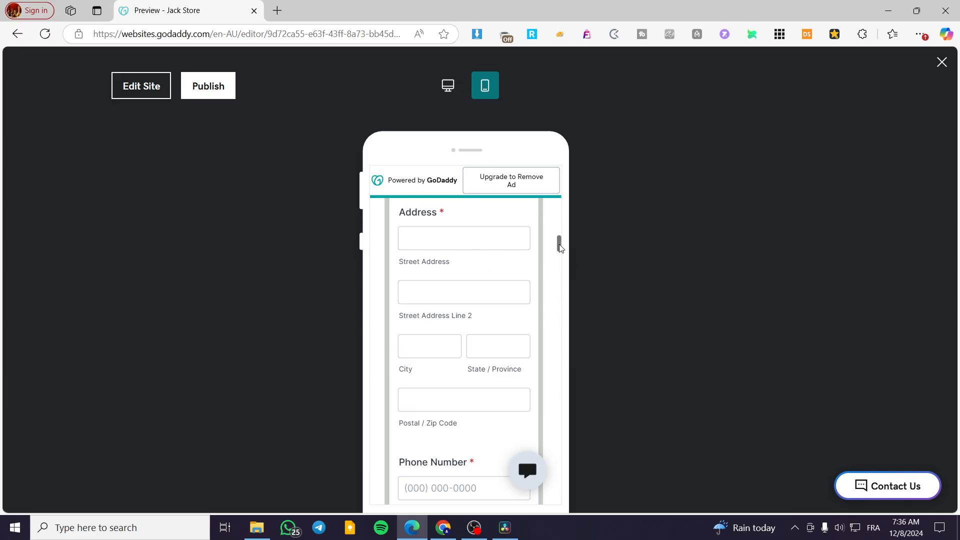
scroll(down, 3)
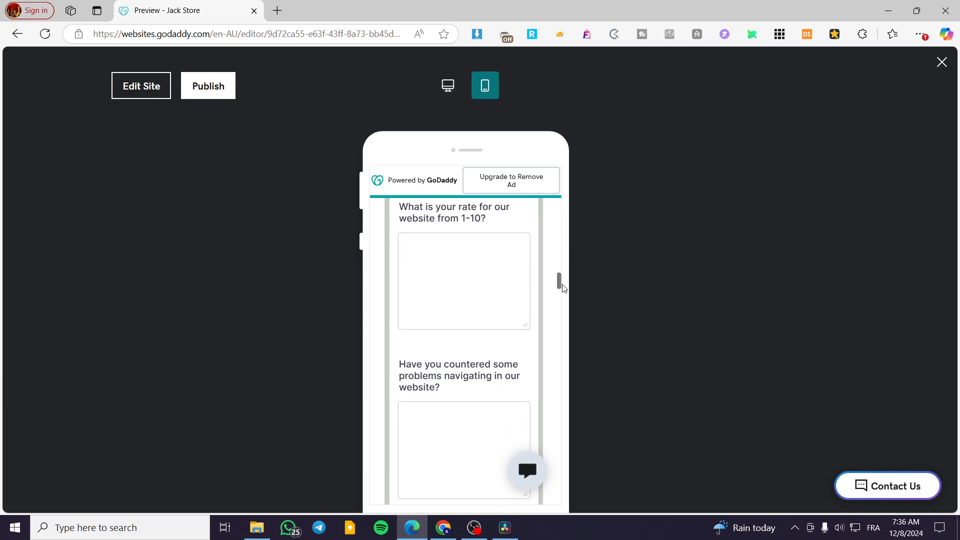
scroll(down, 3)
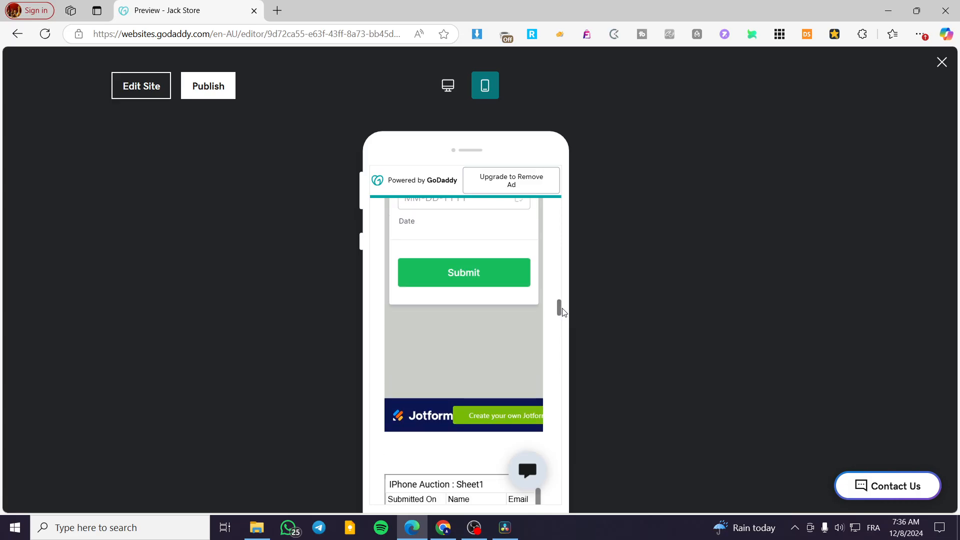
scroll(down, 3)
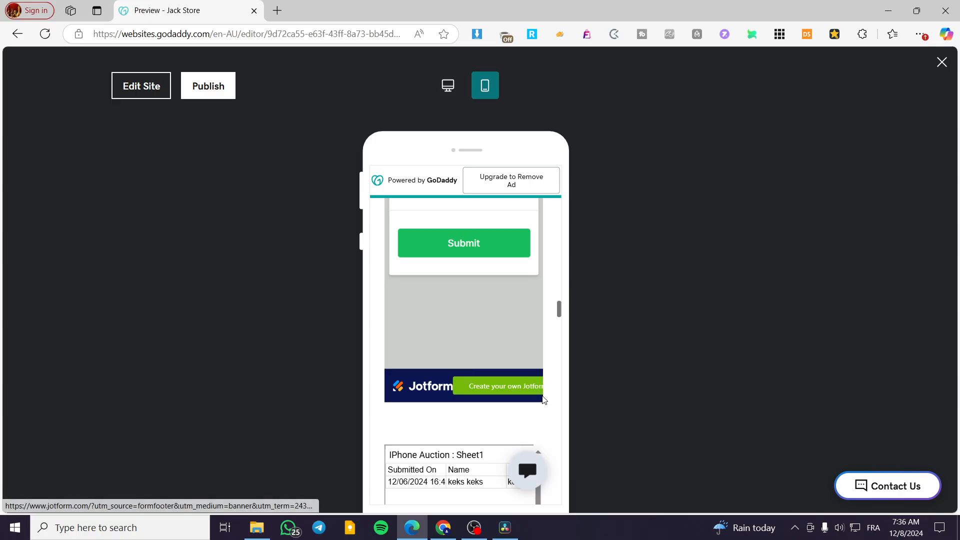
mouse_move(562, 314)
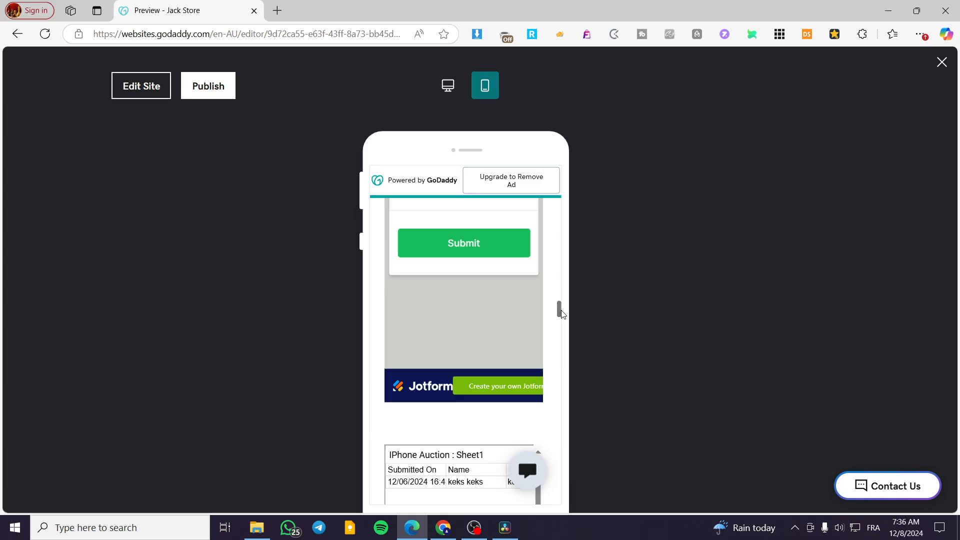
mouse_move(460, 402)
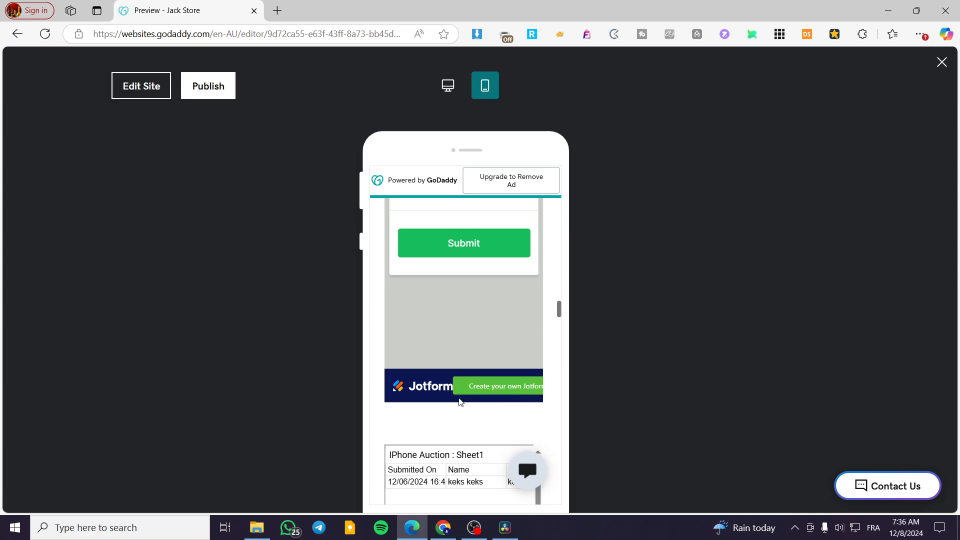
mouse_move(560, 317)
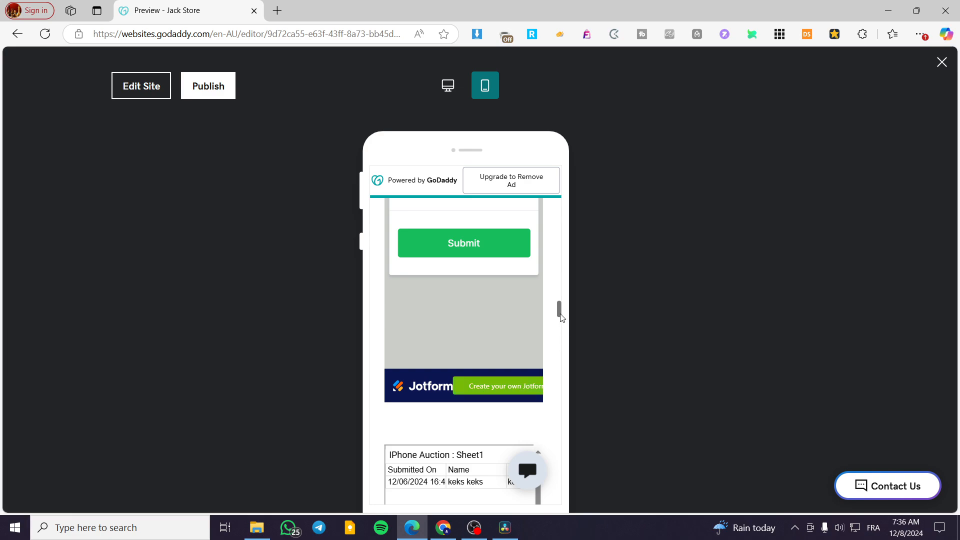
scroll(down, 3)
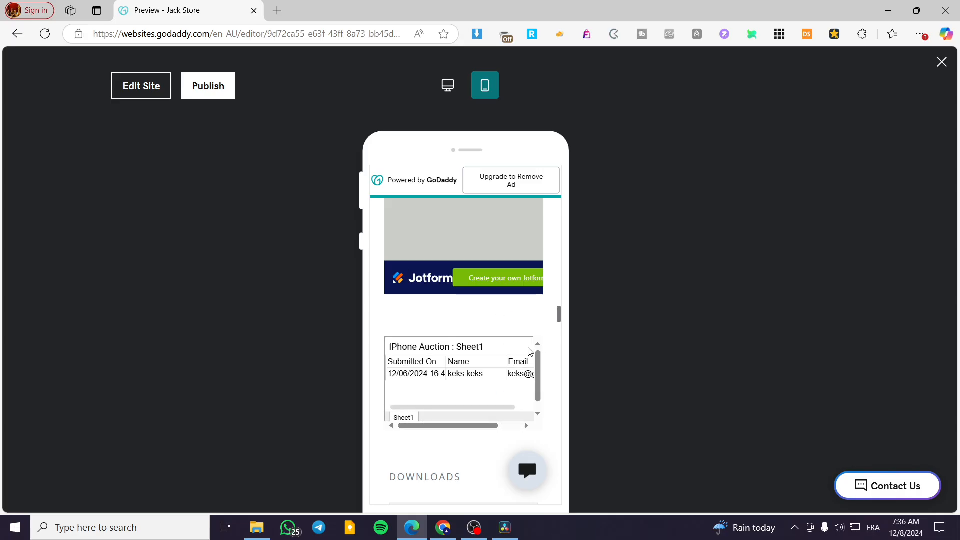
mouse_move(525, 320)
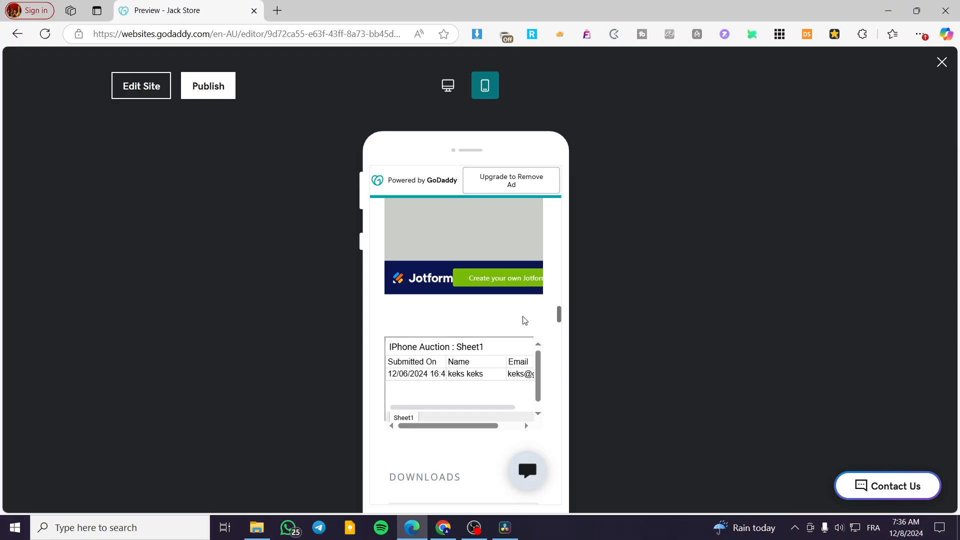
scroll(down, 3)
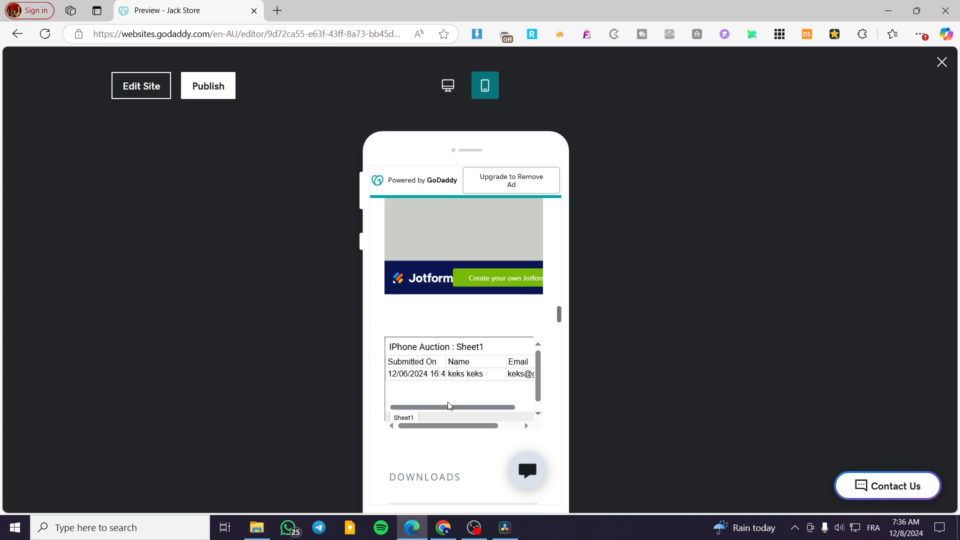
scroll(right, 3)
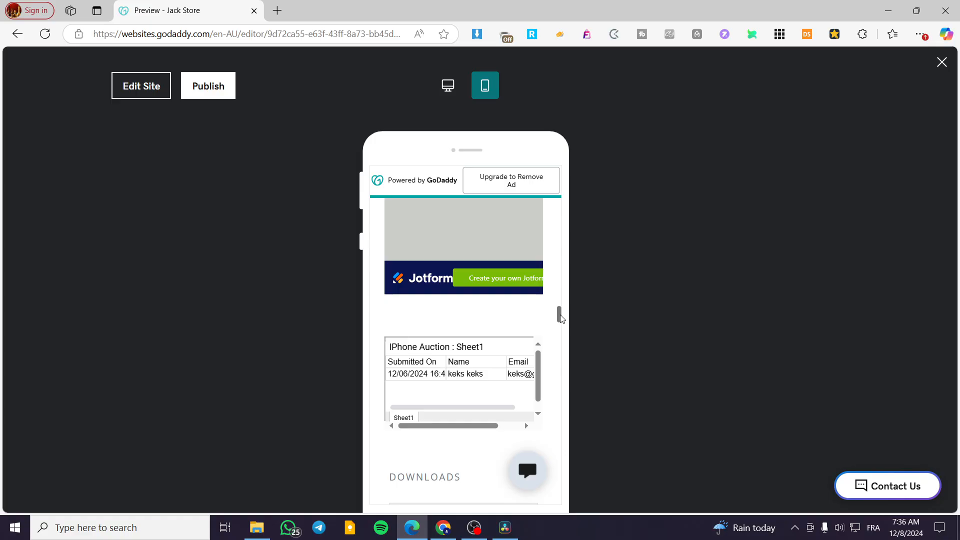
Scroll back up and down the phone preview, re-checking each section's layout.
scroll(up, 3)
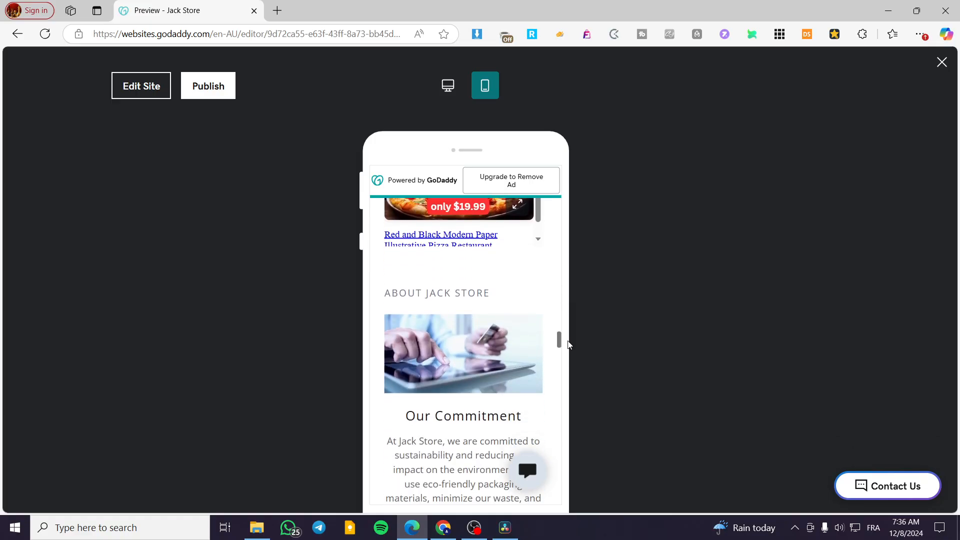
scroll(up, 3)
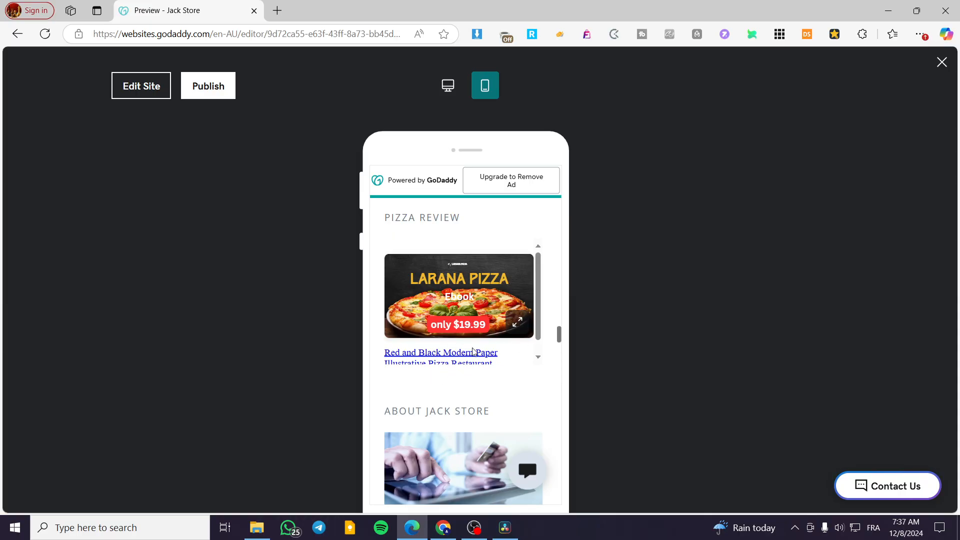
scroll(up, 3)
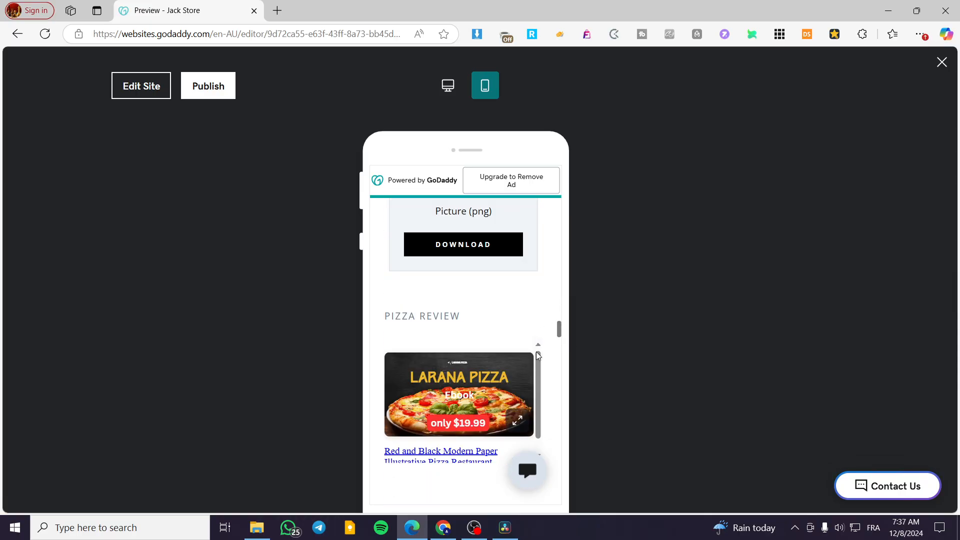
scroll(down, 3)
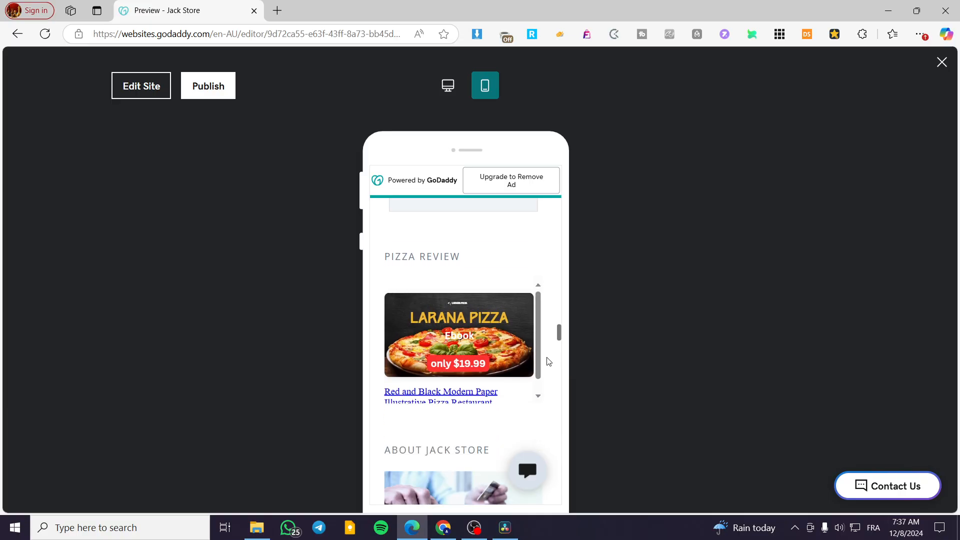
scroll(down, 3)
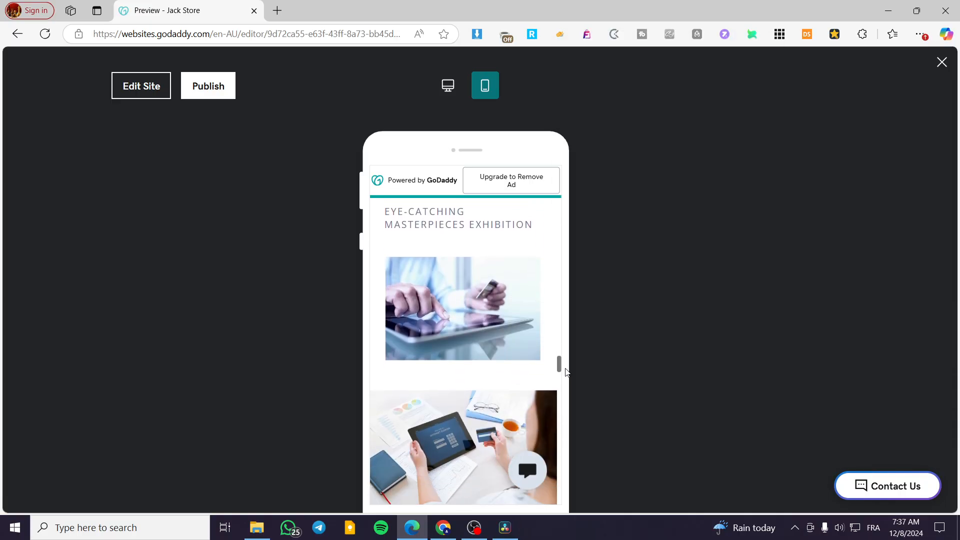
scroll(down, 3)
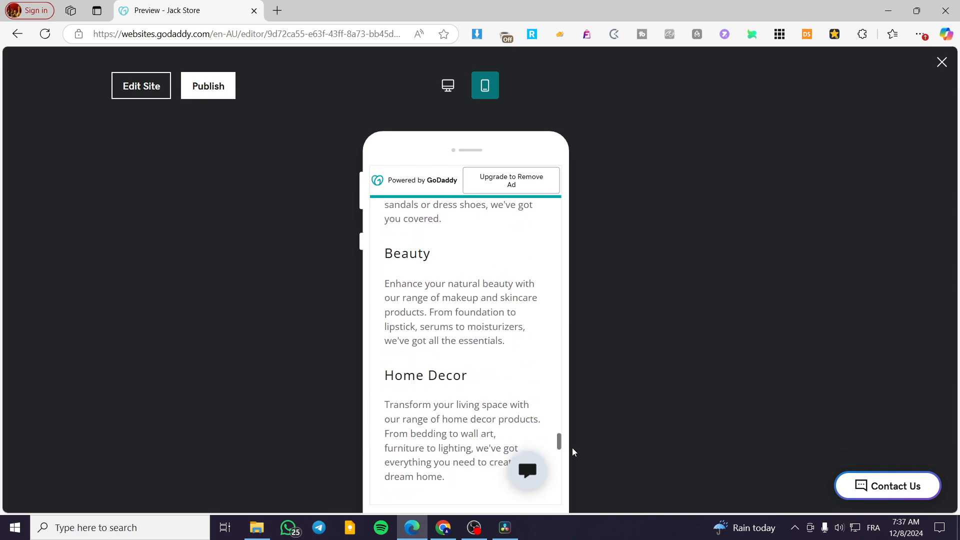
scroll(down, 3)
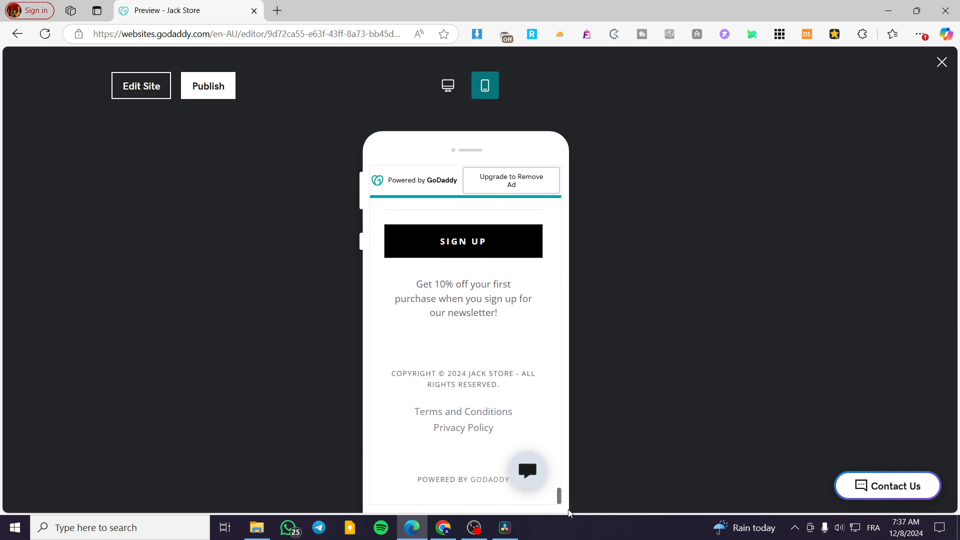
scroll(up, 3)
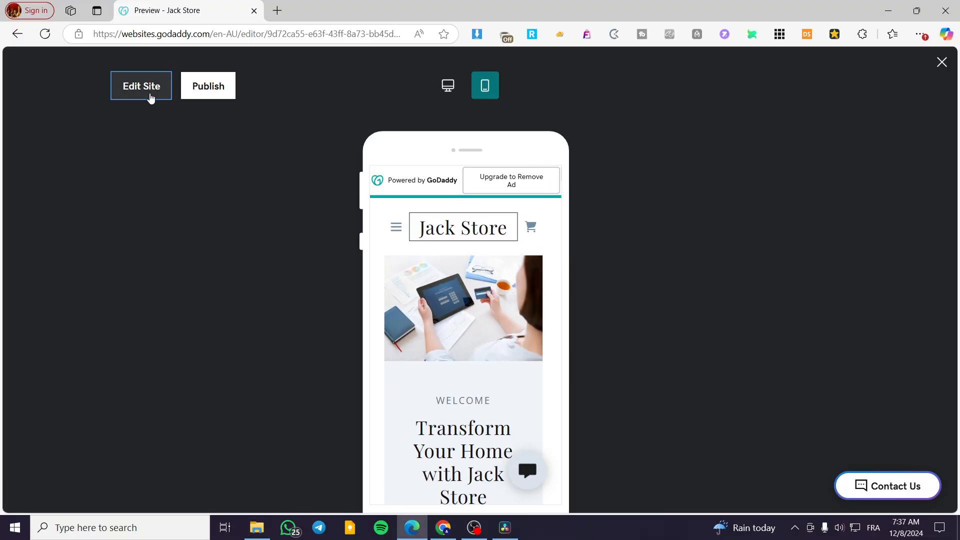
Return to Edit Site and scroll past the Jotform questionnaire to the Google Sheet HTML section.
click(141, 86)
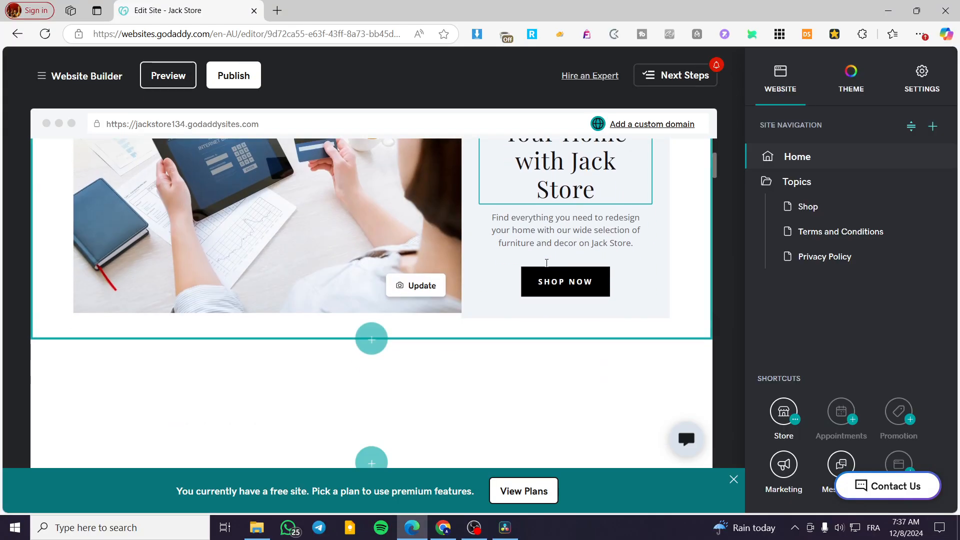
scroll(down, 3)
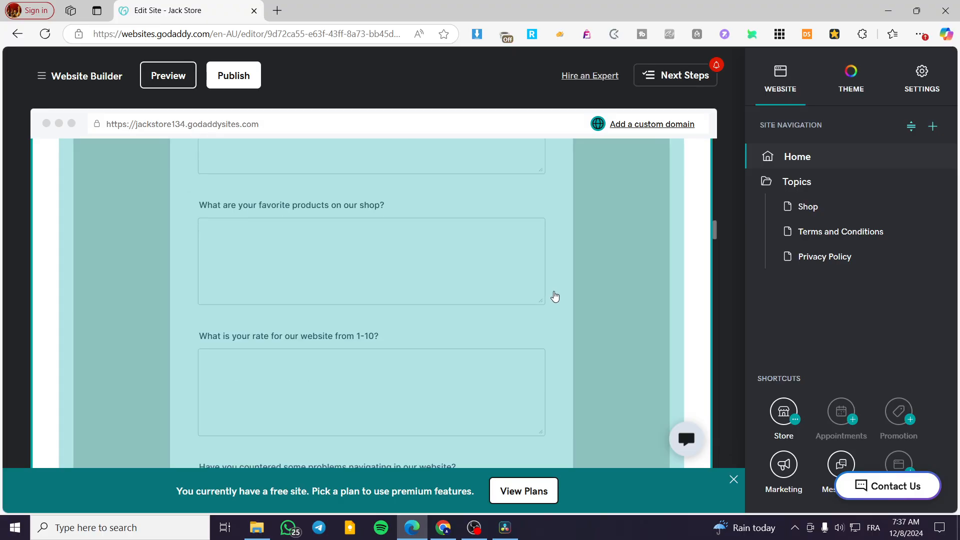
scroll(down, 3)
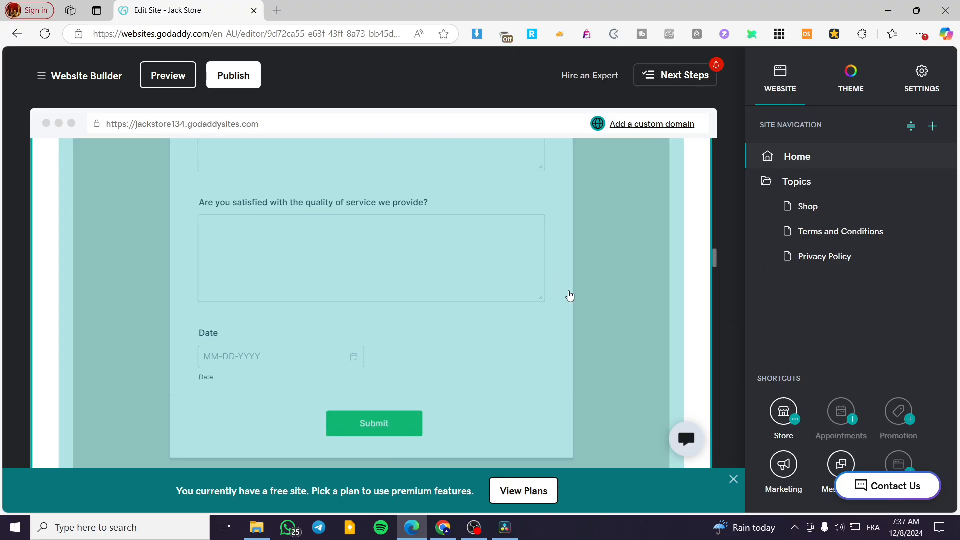
scroll(down, 3)
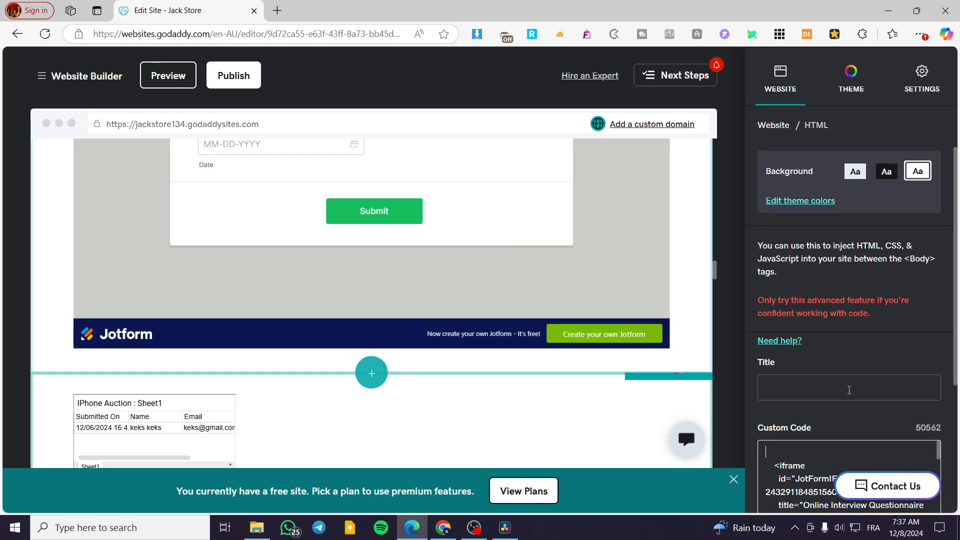
scroll(down, 3)
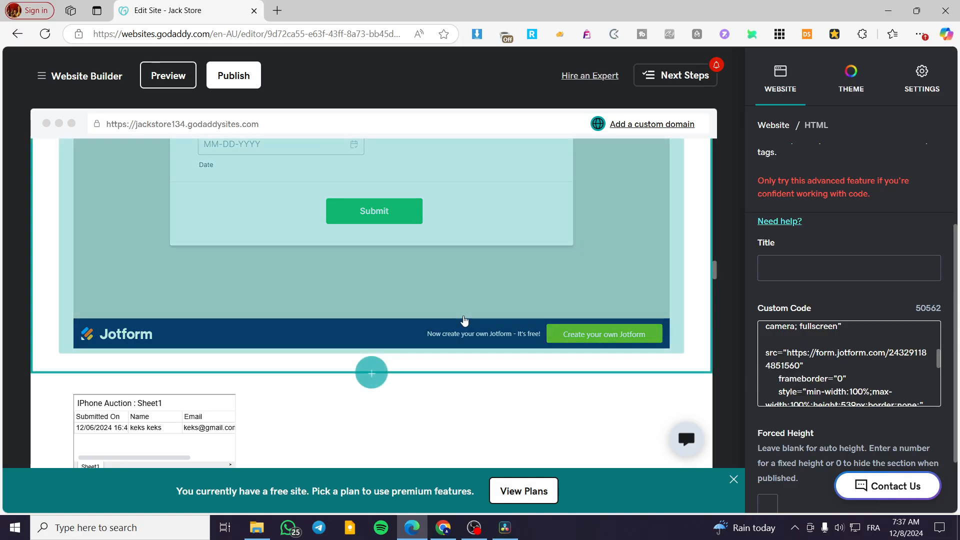
mouse_move(437, 345)
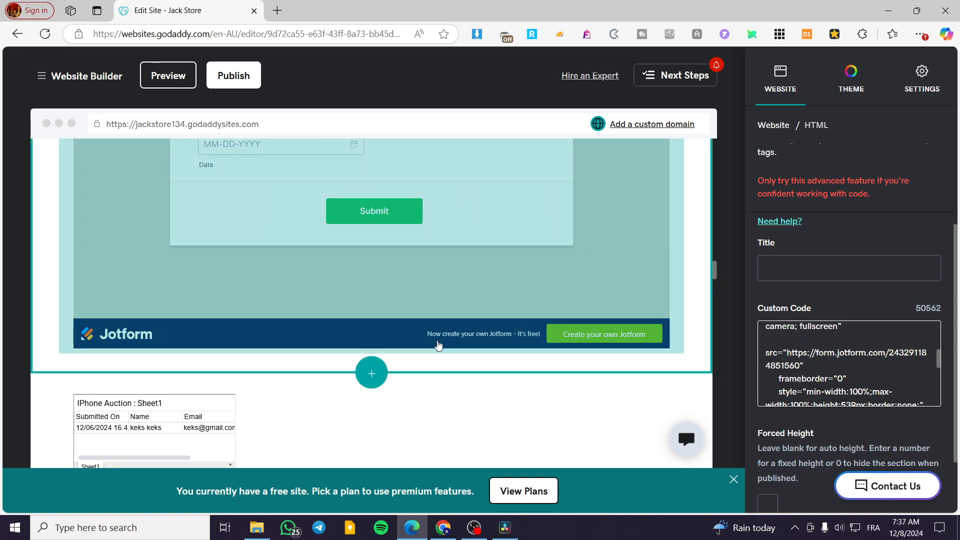
mouse_move(153, 339)
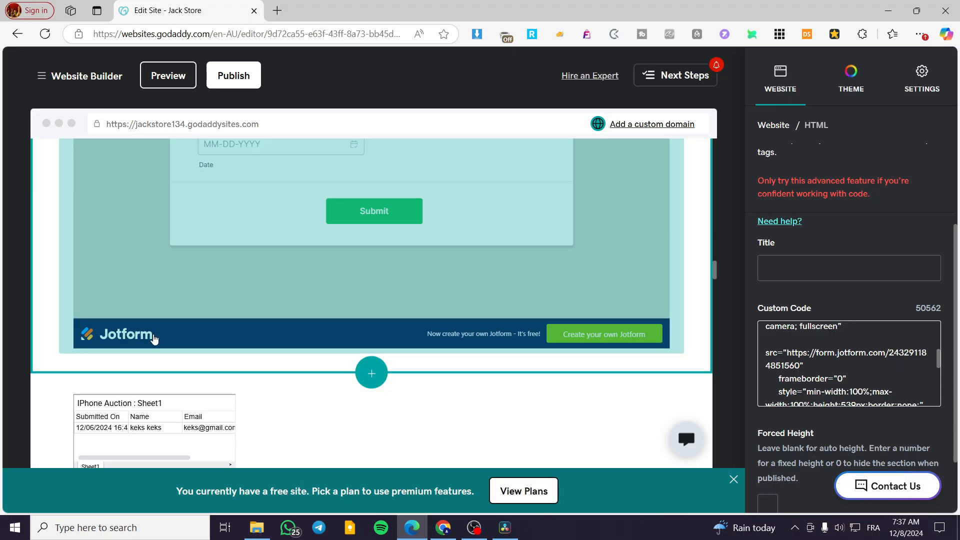
scroll(down, 3)
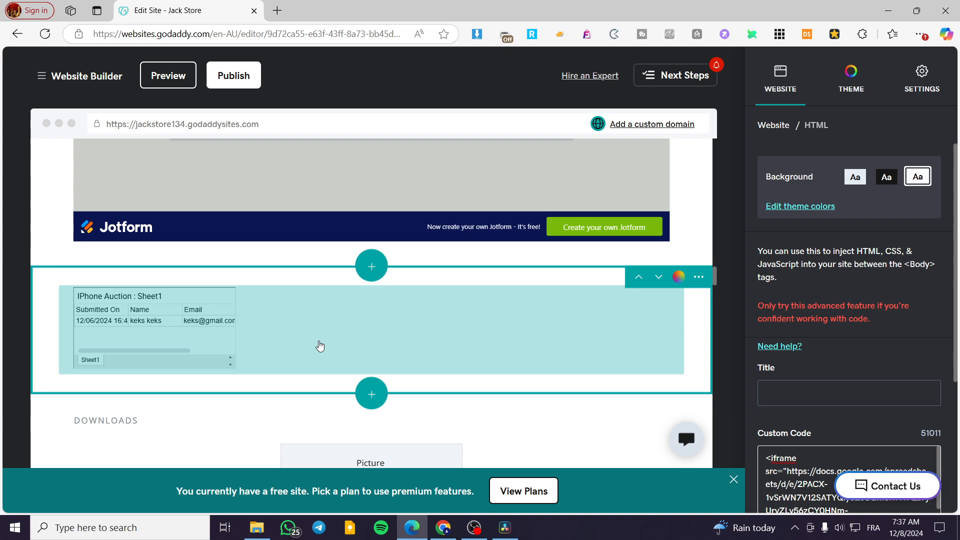
Delete the Google Sheet HTML section via its ••• menu and confirm.
click(698, 277)
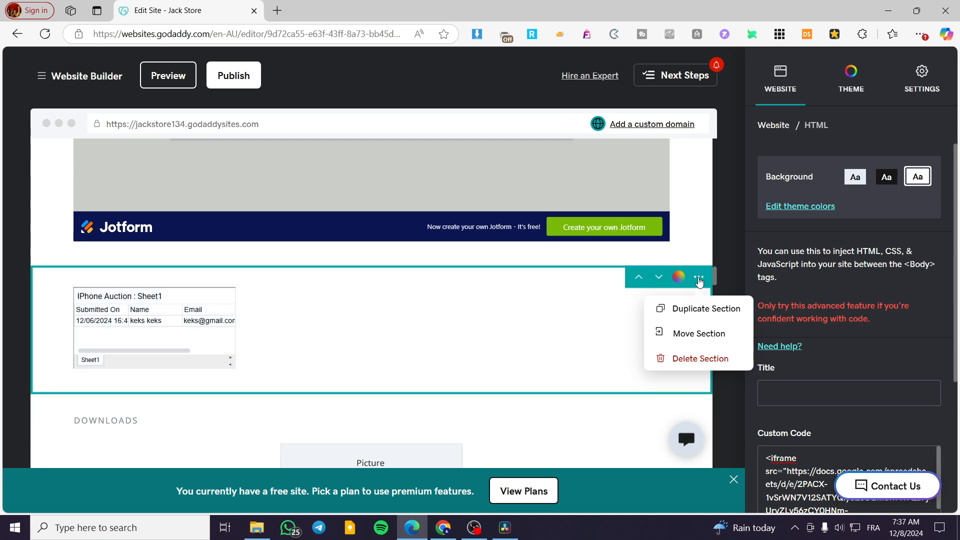
click(699, 358)
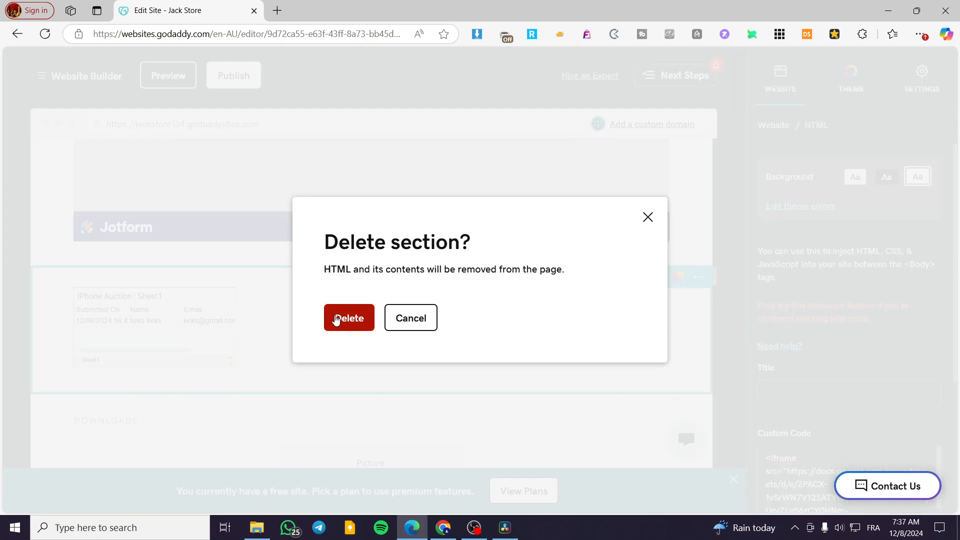
click(348, 318)
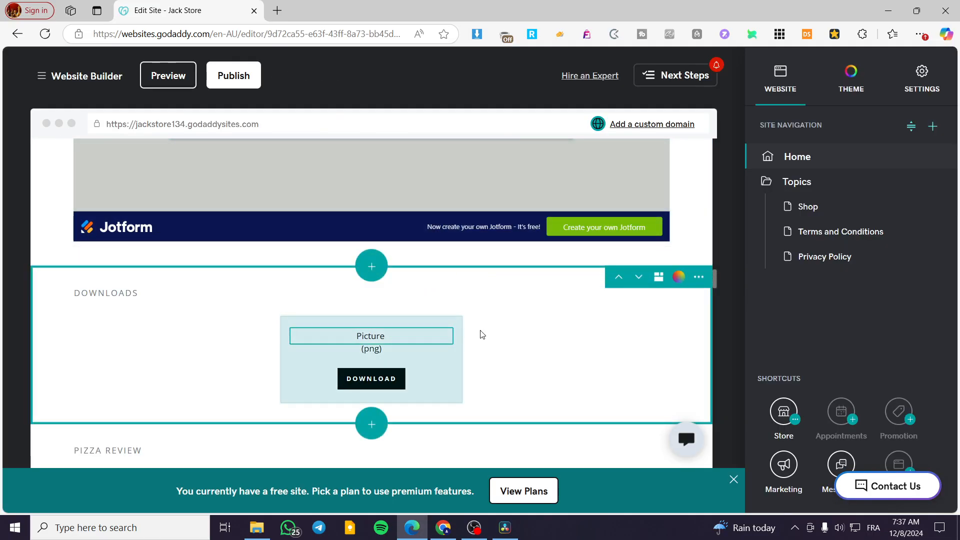
Delete the Pizza Review section the same way and confirm.
scroll(up, 3)
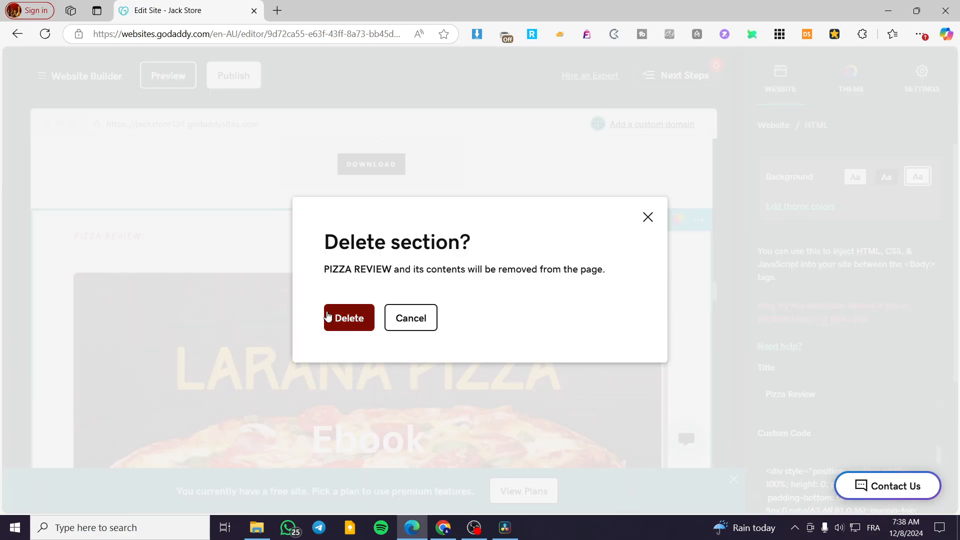
click(348, 318)
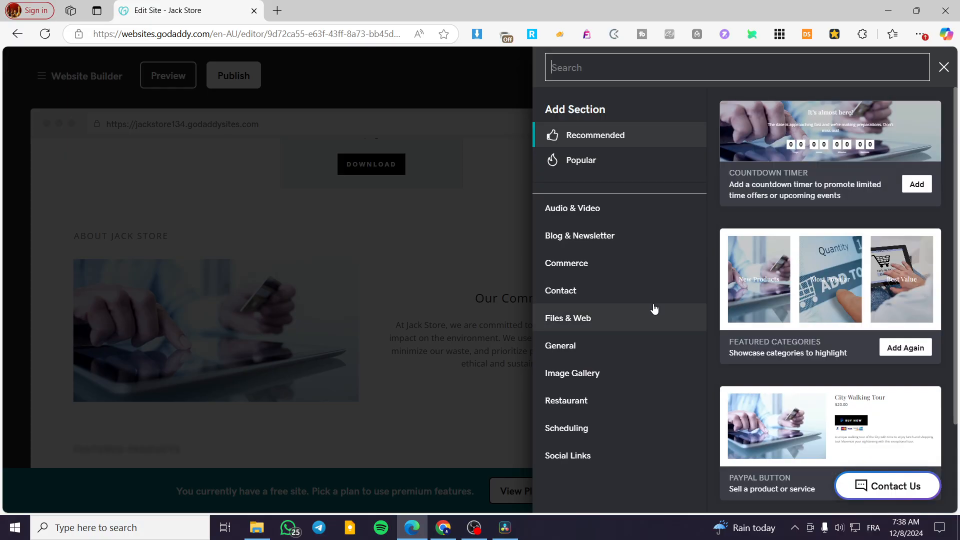
mouse_move(607, 263)
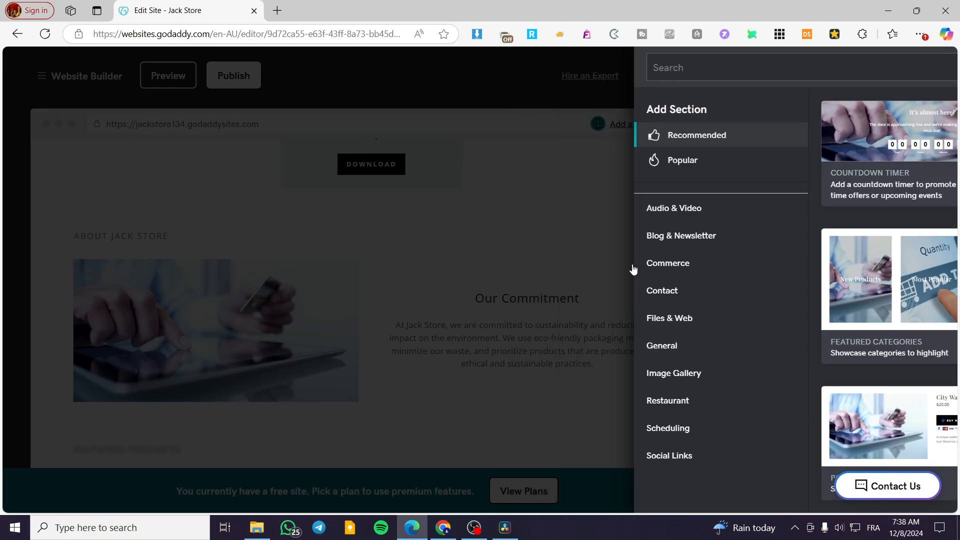
click(168, 75)
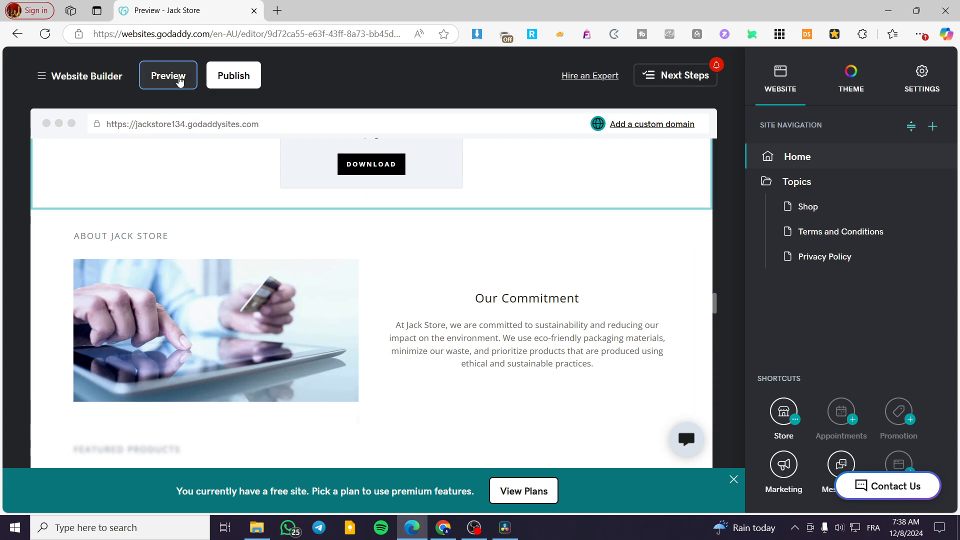
Preview the site at phone size, confirming Downloads now runs straight into About Jack Store.
click(168, 75)
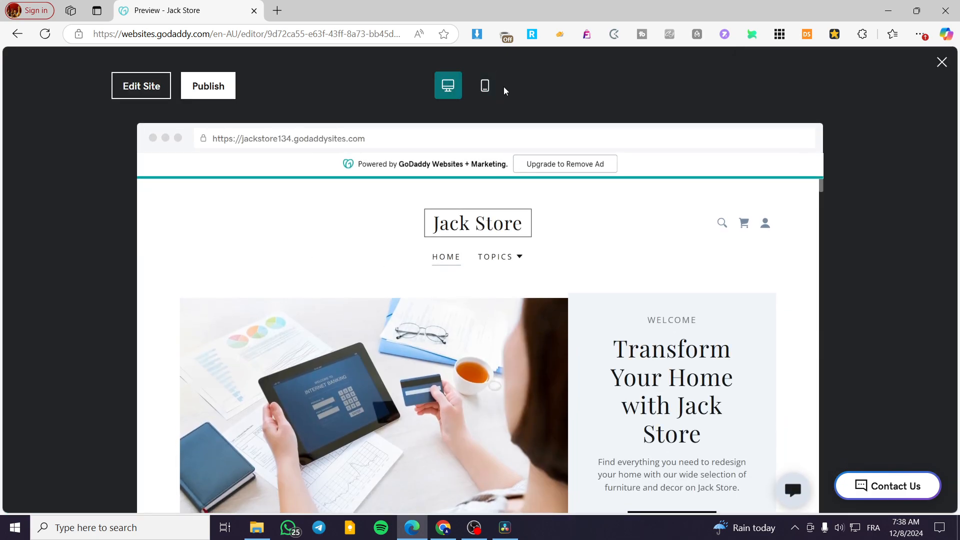
click(484, 85)
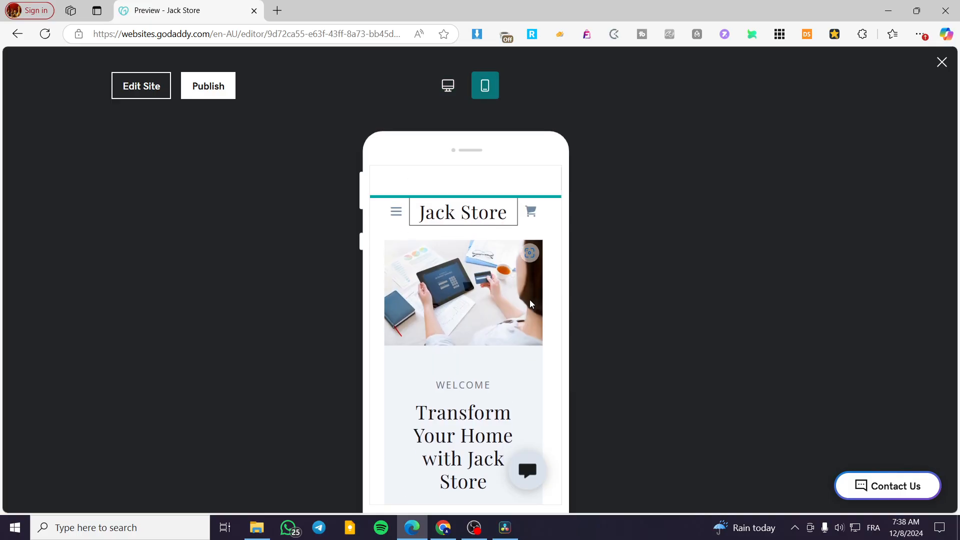
scroll(down, 3)
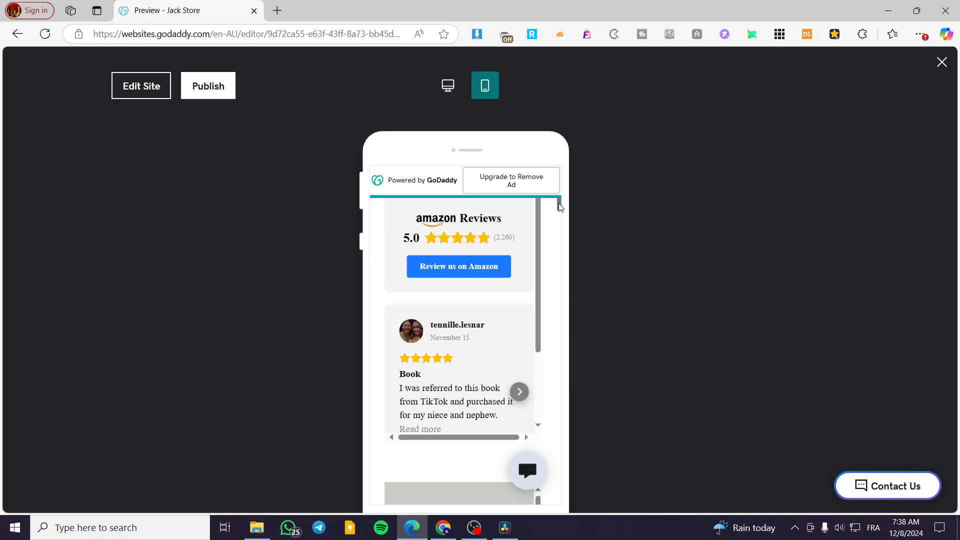
scroll(down, 3)
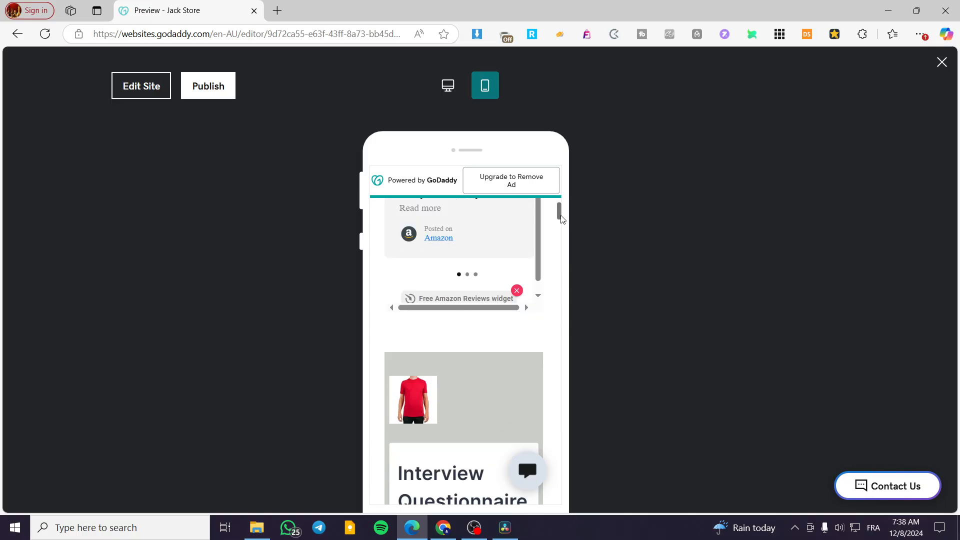
scroll(down, 3)
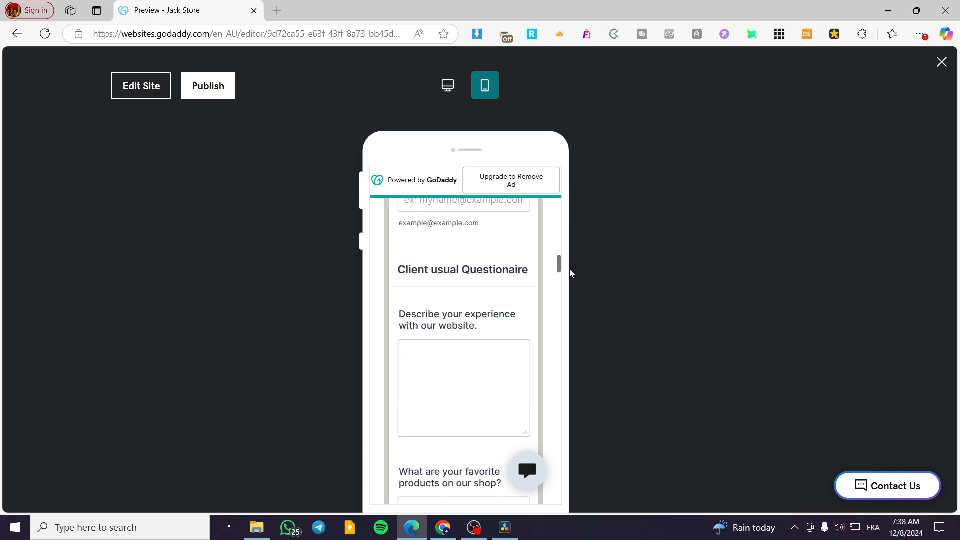
scroll(down, 3)
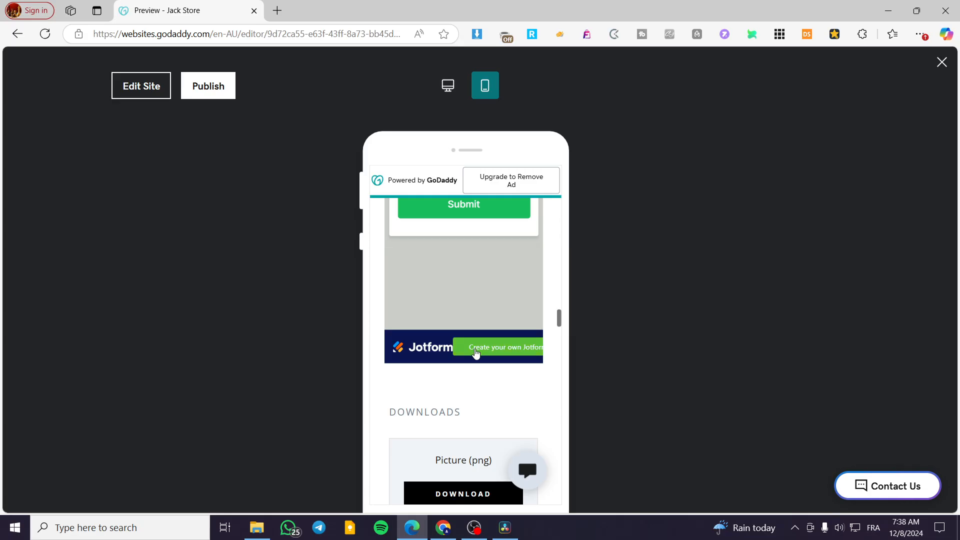
mouse_move(493, 357)
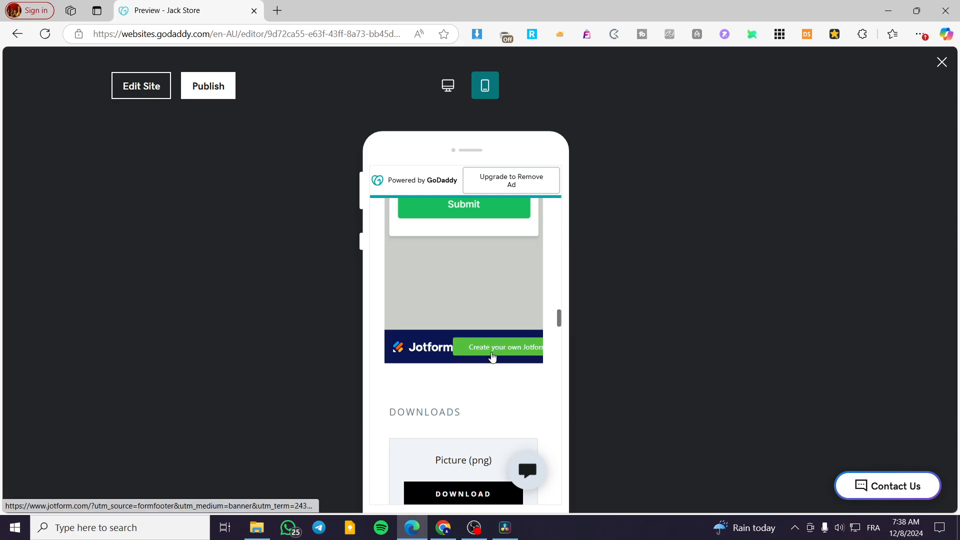
mouse_move(558, 318)
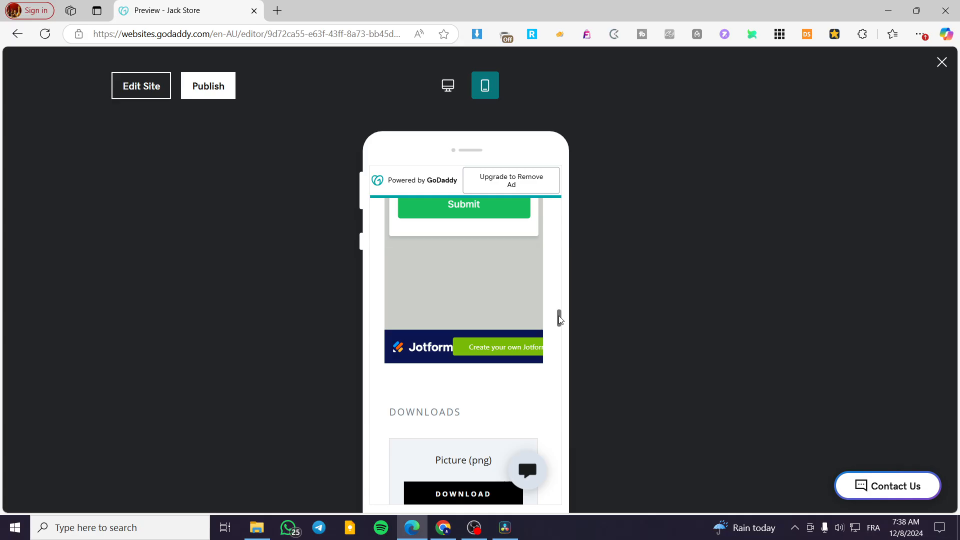
scroll(down, 3)
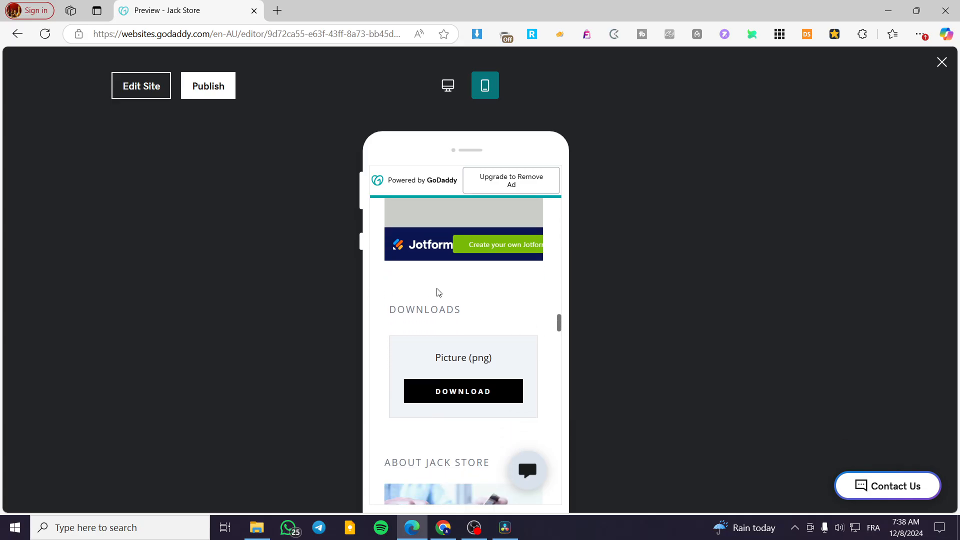
mouse_move(569, 318)
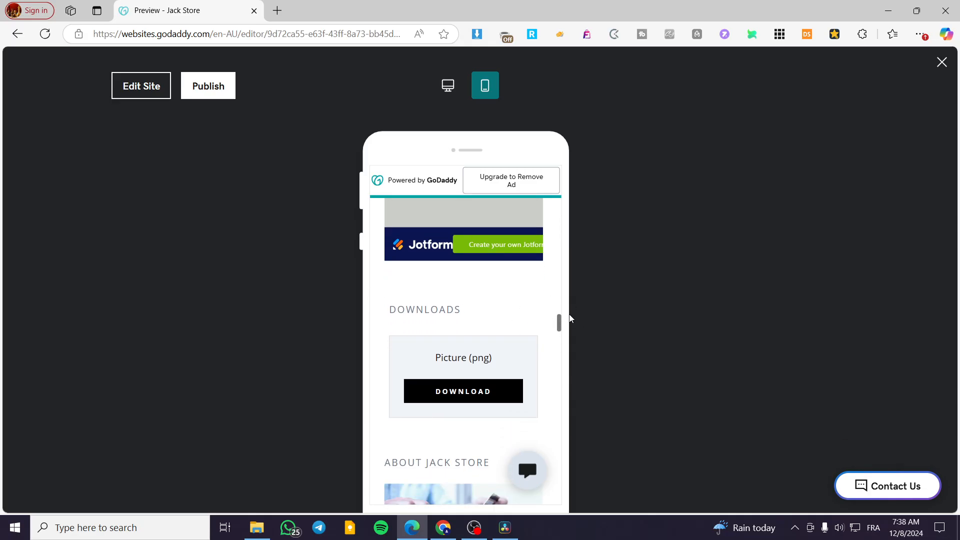
scroll(up, 3)
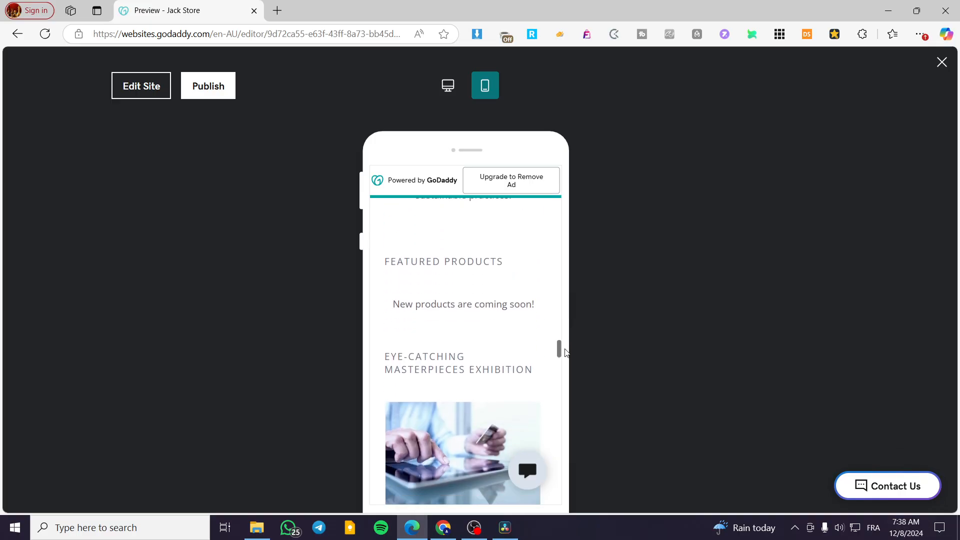
scroll(down, 3)
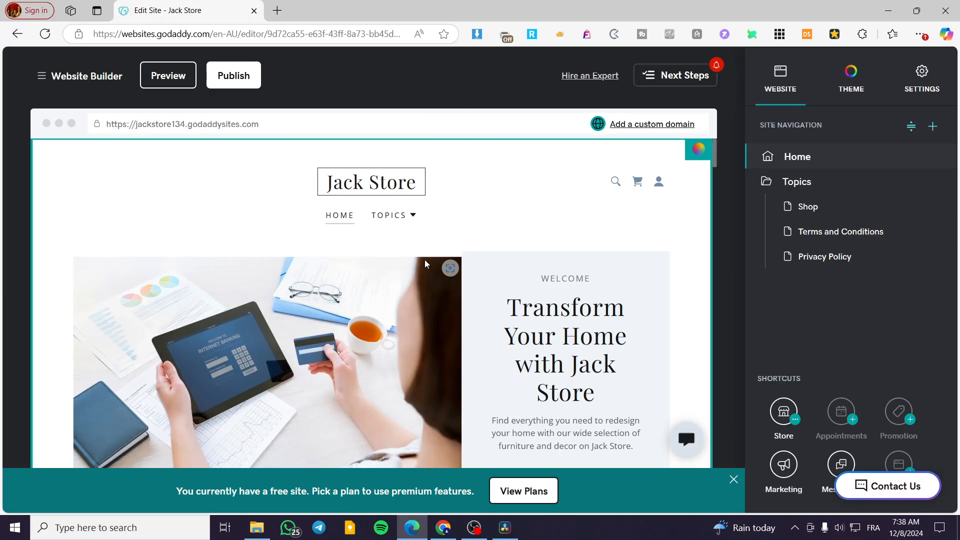
click(564, 350)
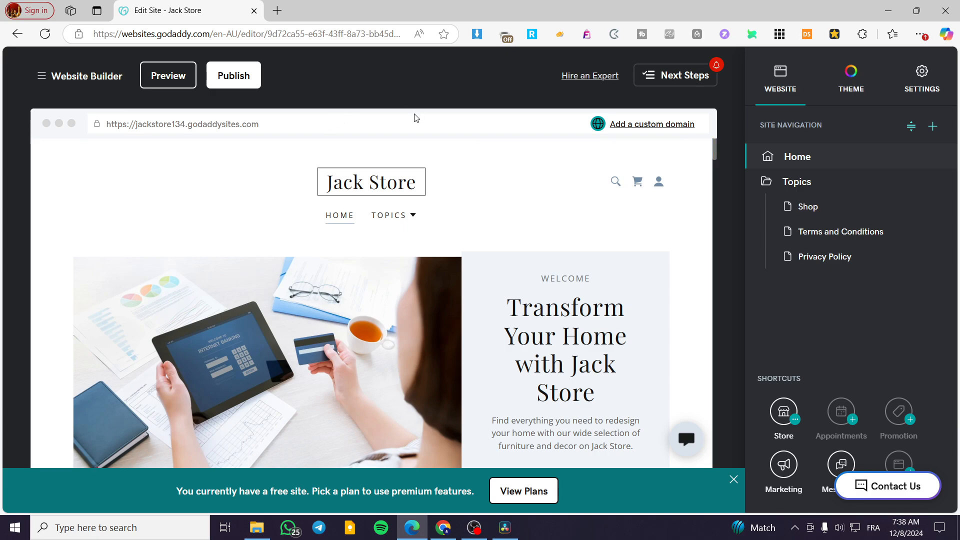
mouse_move(418, 91)
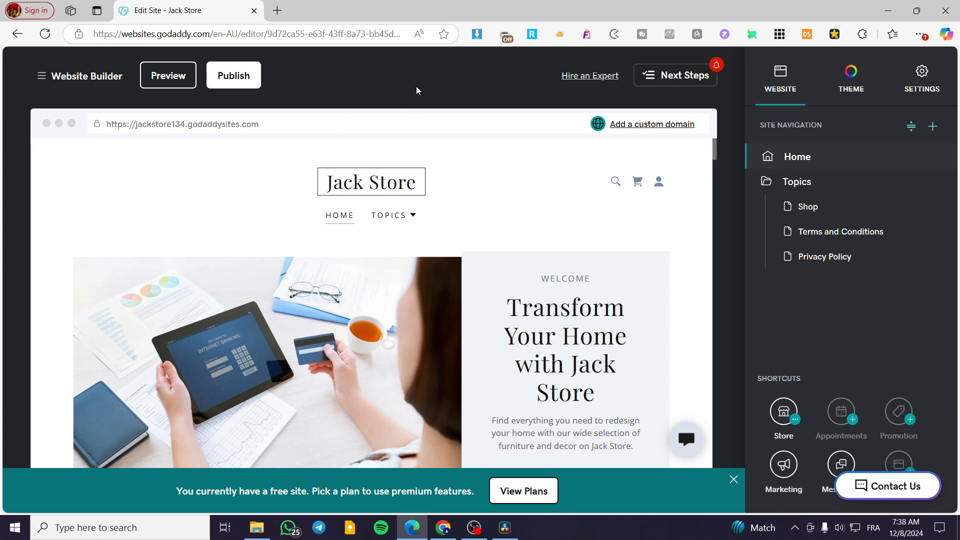